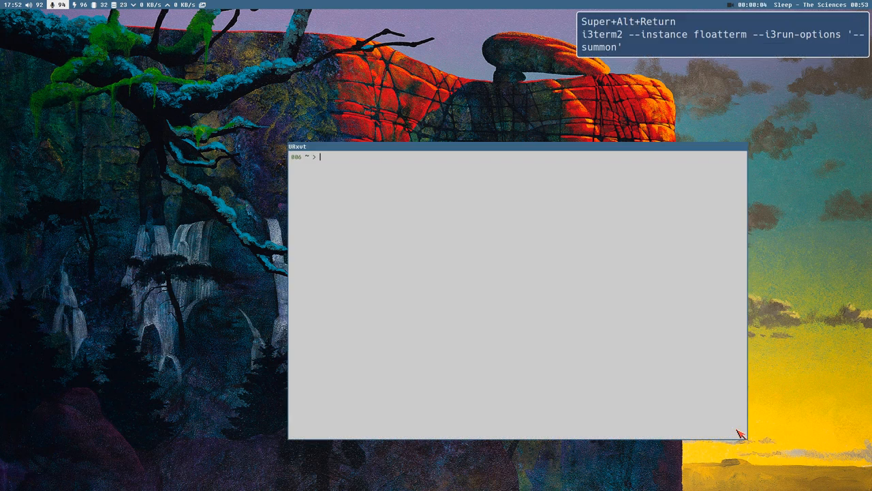
# Step: Type 'this is' for the i3wm banner, close the terminal, and switch to workspace 1
pyautogui.write('this is')
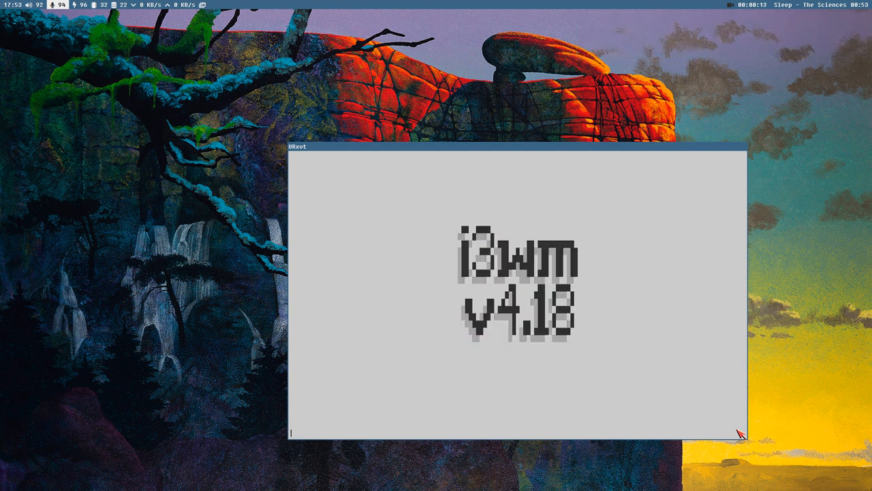
pyautogui.press('super+alt+Return')
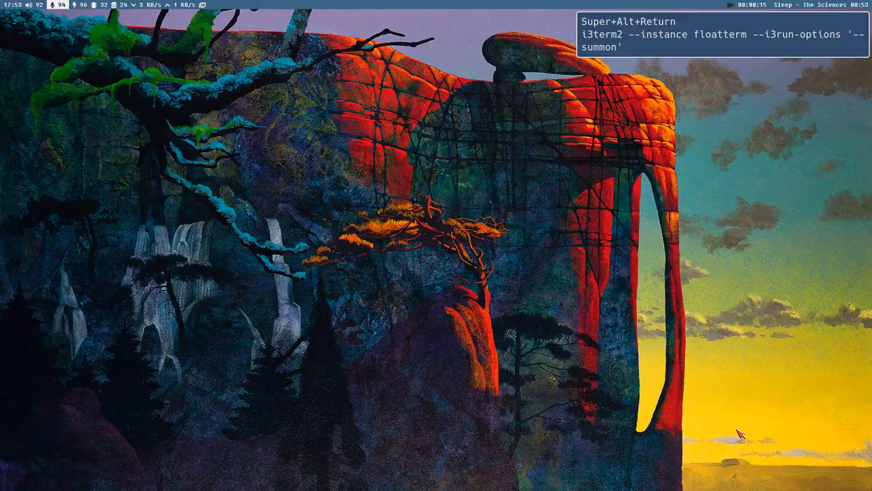
pyautogui.press('Super+1')
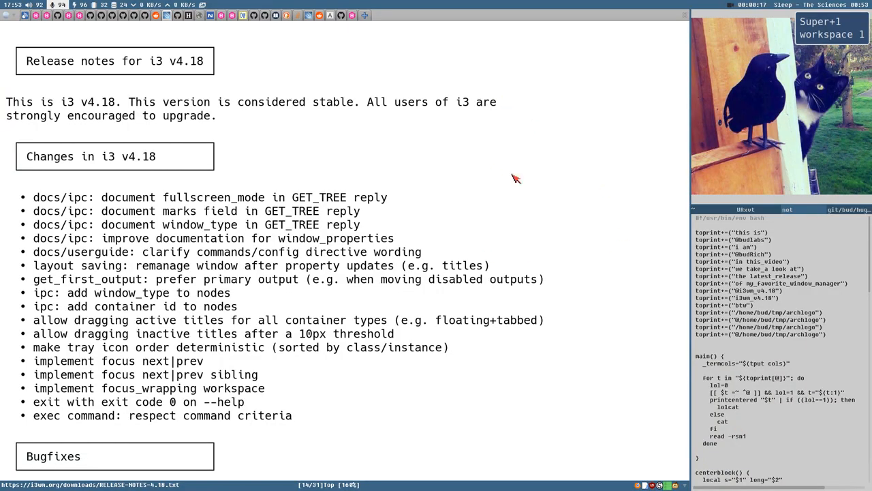
pyautogui.moveTo(514, 247)
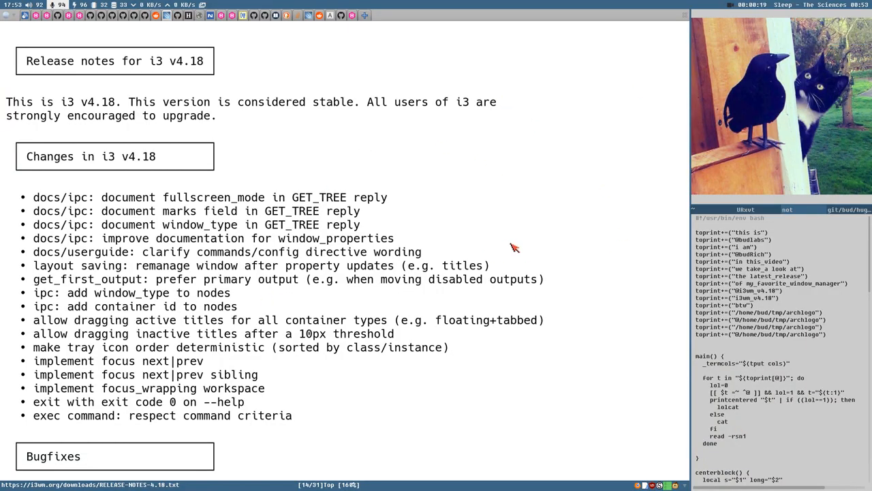
pyautogui.moveTo(769, 214)
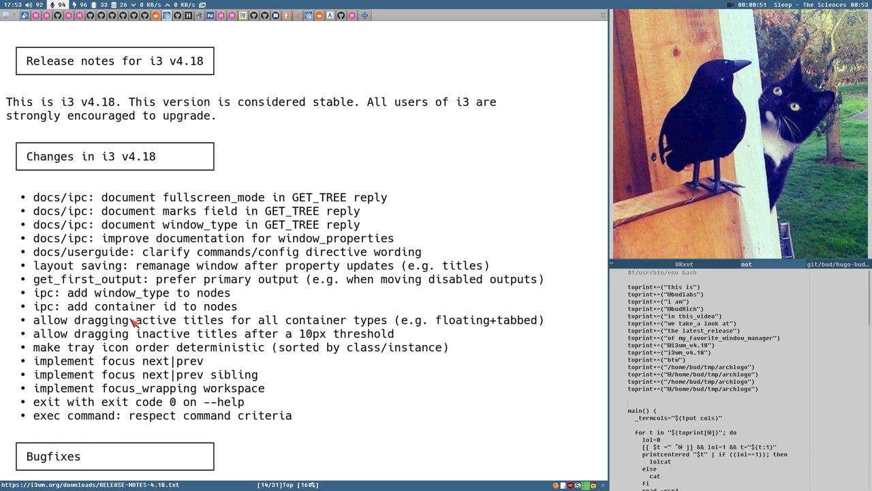
pyautogui.moveTo(142, 366)
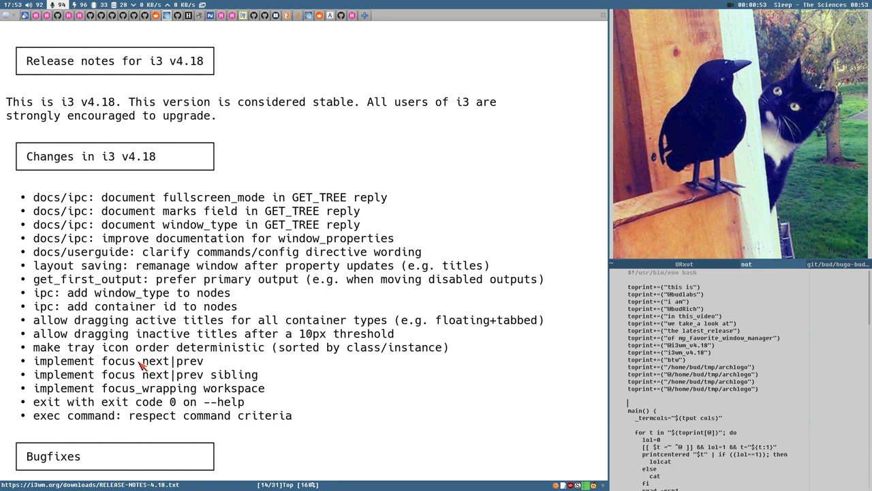
# Step: Double-click the focus next|prev entry in the i3 v4.18 changes list
pyautogui.doubleClick(154, 361)
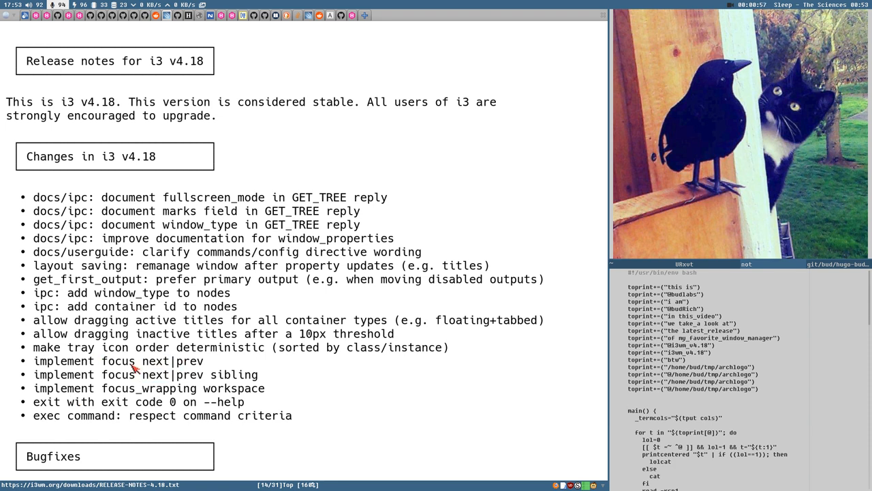
pyautogui.doubleClick(156, 361)
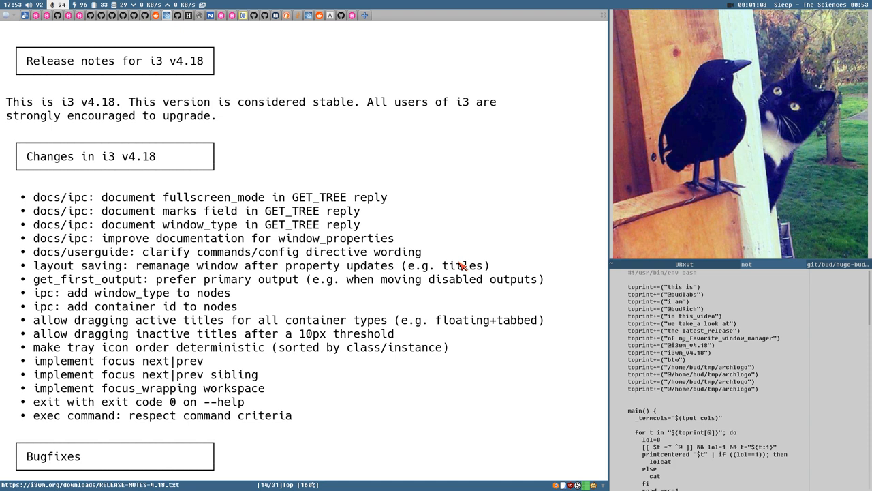
pyautogui.moveTo(248, 392)
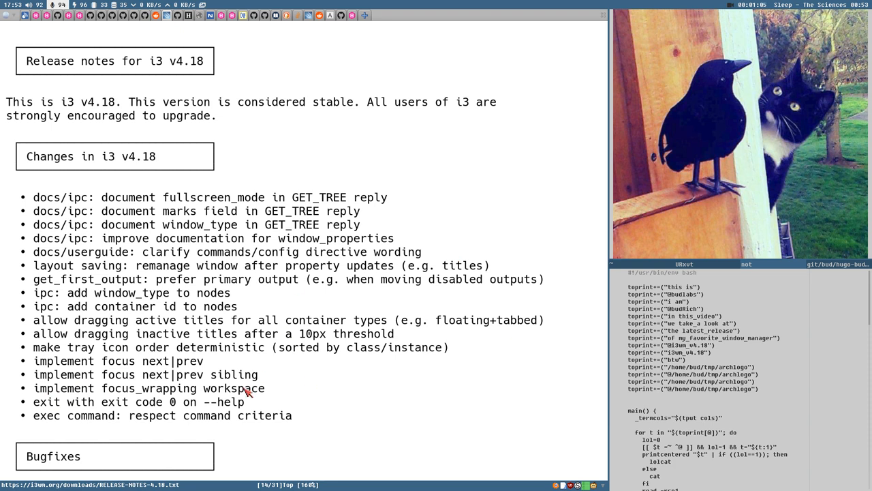
pyautogui.moveTo(265, 378)
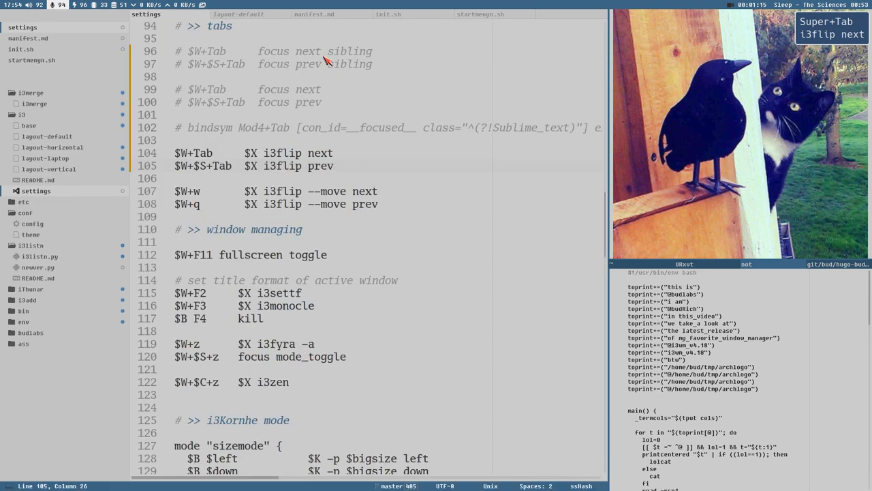
# Step: Activate the focus next/prev sibling Tab bindings, save, and comment out the i3flip lines
pyautogui.click(333, 153)
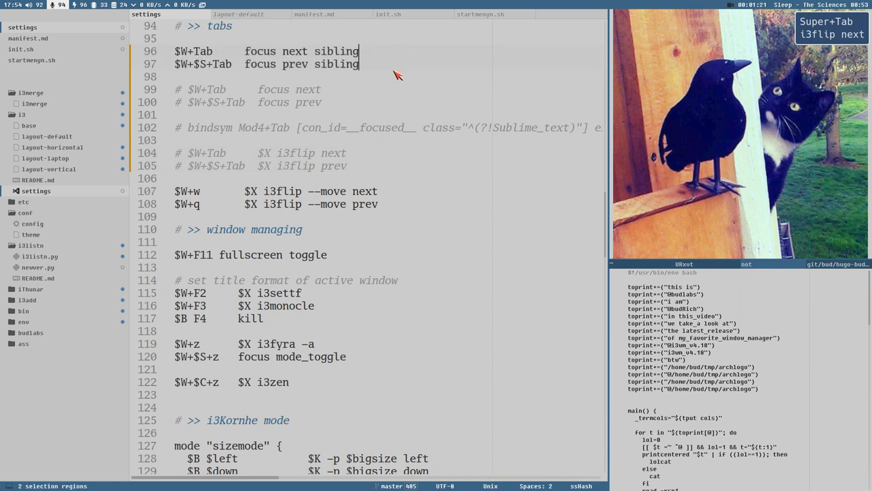
pyautogui.press('ctrl+s')
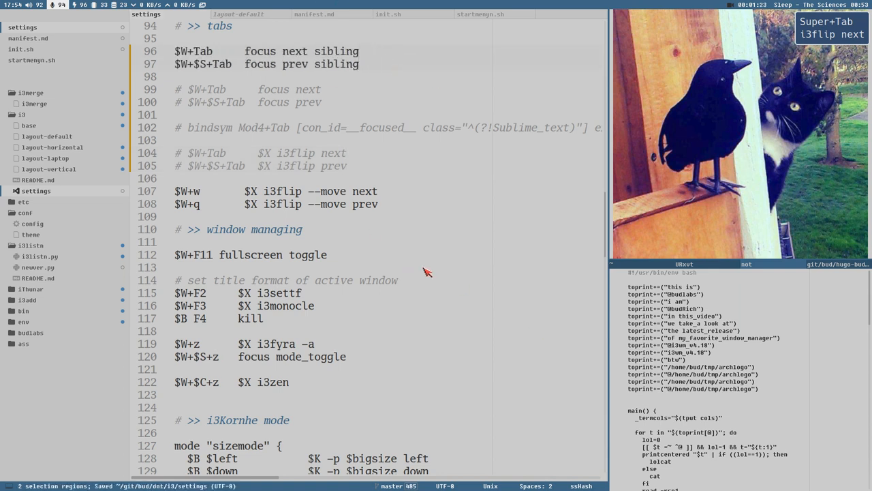
pyautogui.moveTo(753, 344)
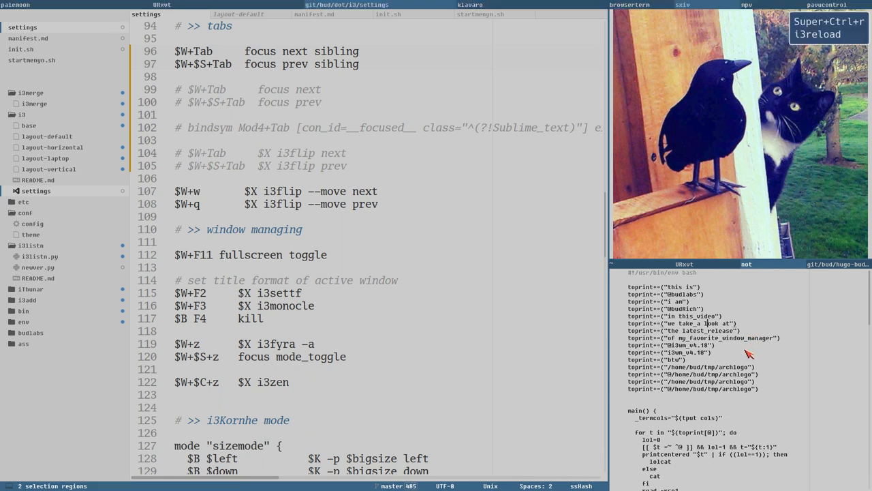
pyautogui.moveTo(757, 332)
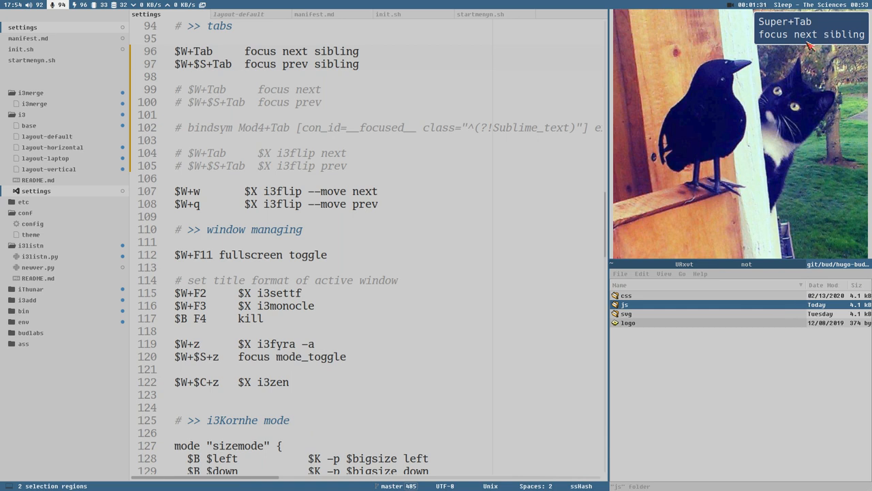
pyautogui.moveTo(865, 327)
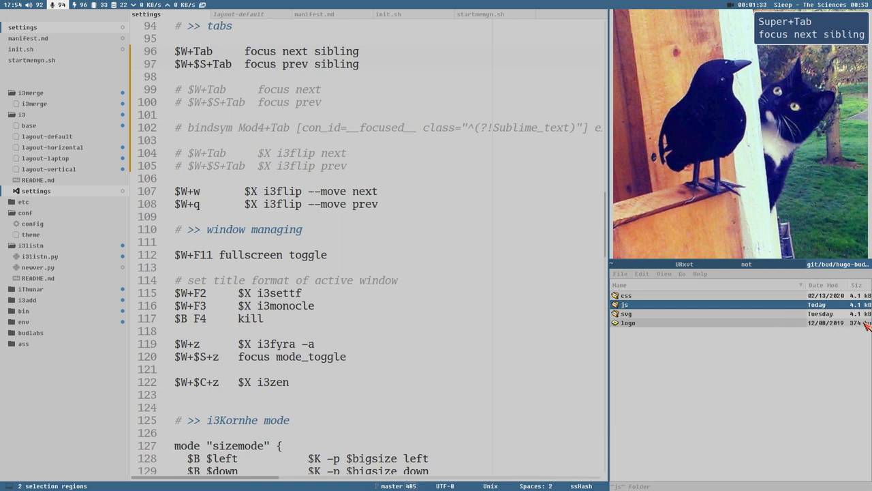
pyautogui.moveTo(805, 41)
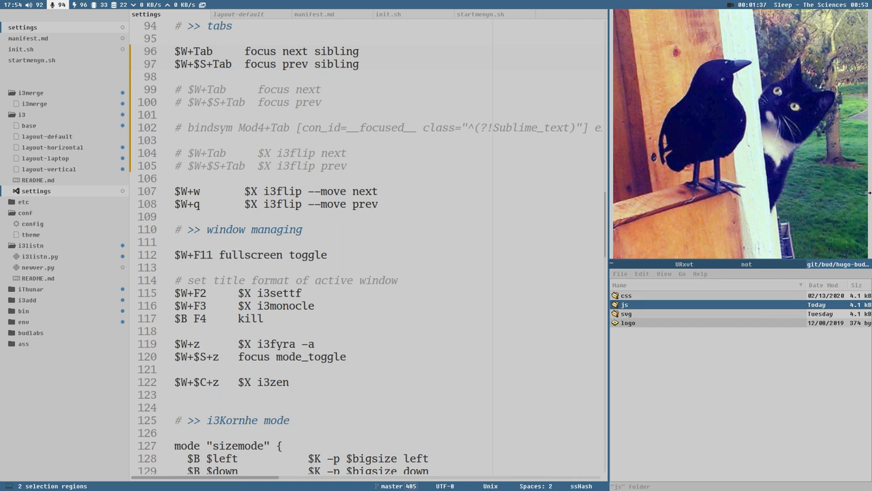
pyautogui.write('i3-msg [class=Sublime_Text] focus')
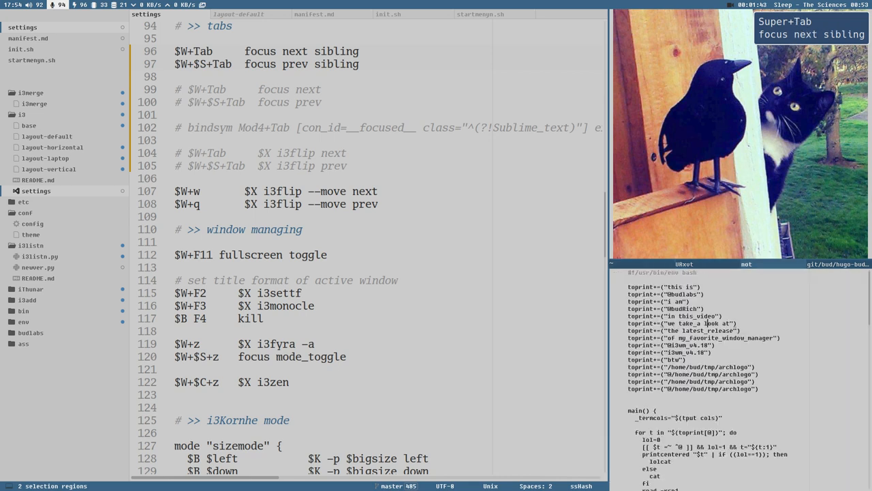
pyautogui.write('i3-msg [class=Sublime_Text] focus')
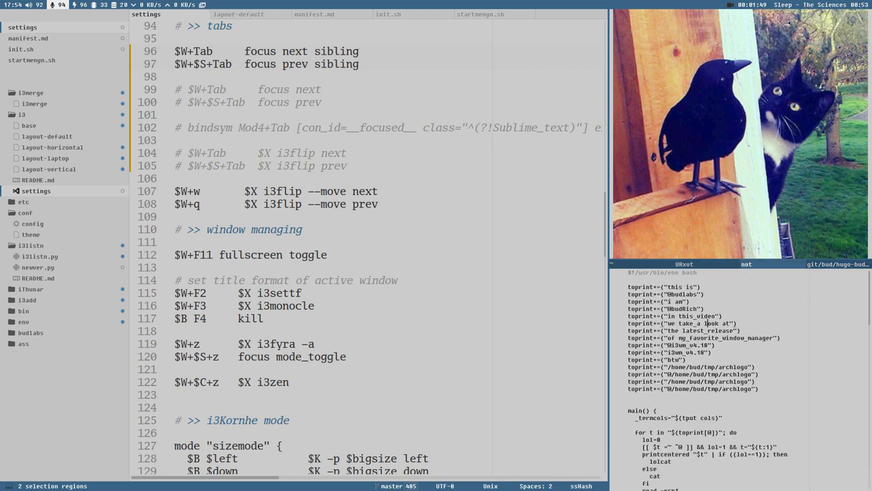
pyautogui.click(298, 165)
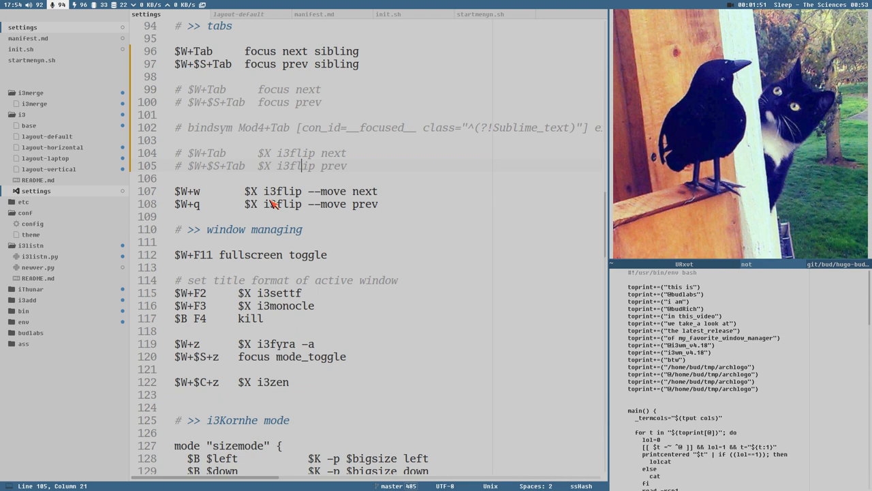
pyautogui.moveTo(366, 225)
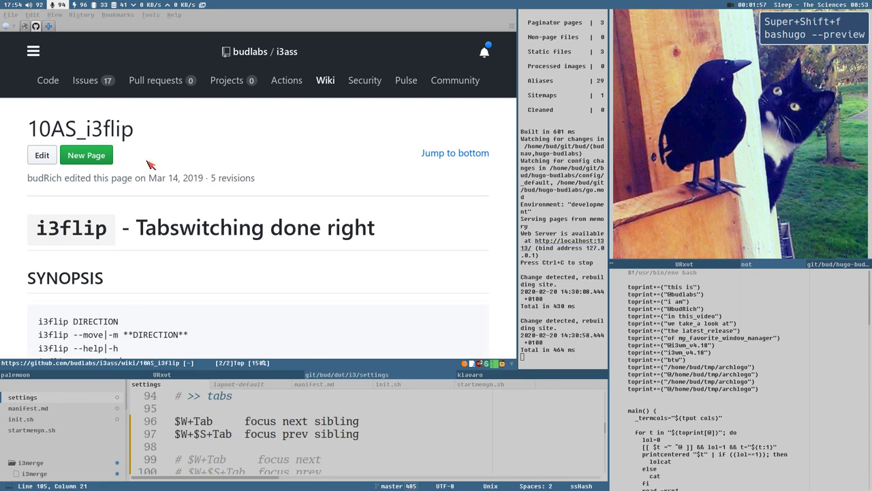
# Step: Scroll down the i3flip wiki page to review it
pyautogui.scroll(-3)
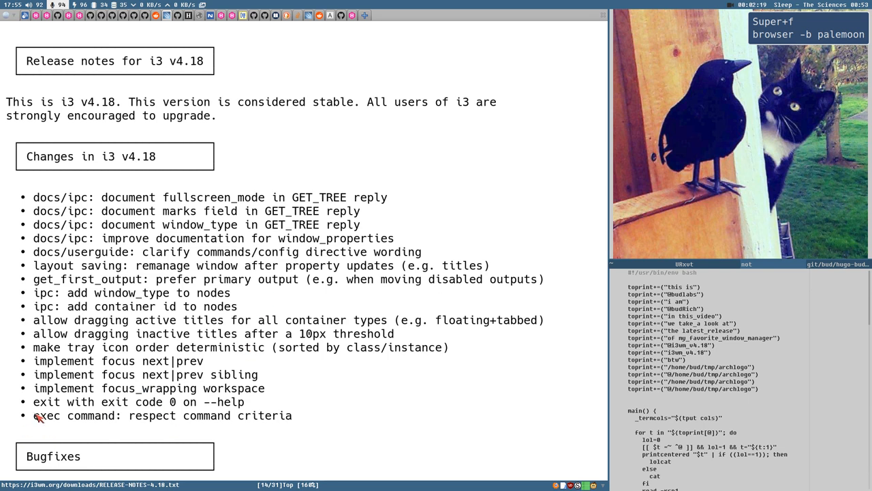
# Step: Mark 'respect' in the exec criteria note and open the r/i3wm window-specific bindings thread
pyautogui.doubleClick(75, 415)
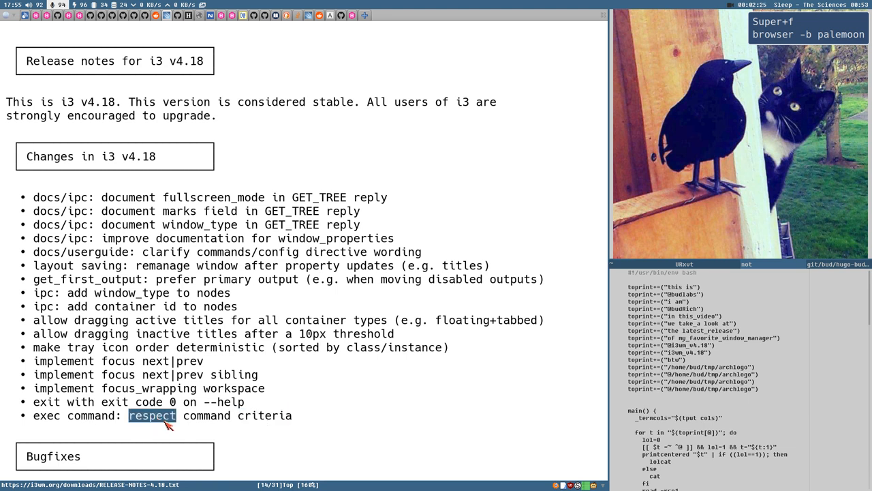
pyautogui.moveTo(288, 230)
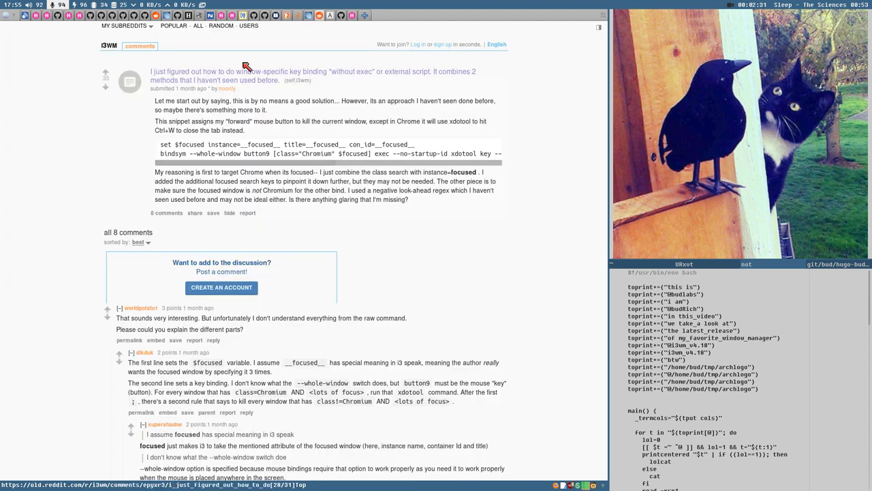
pyautogui.moveTo(224, 81)
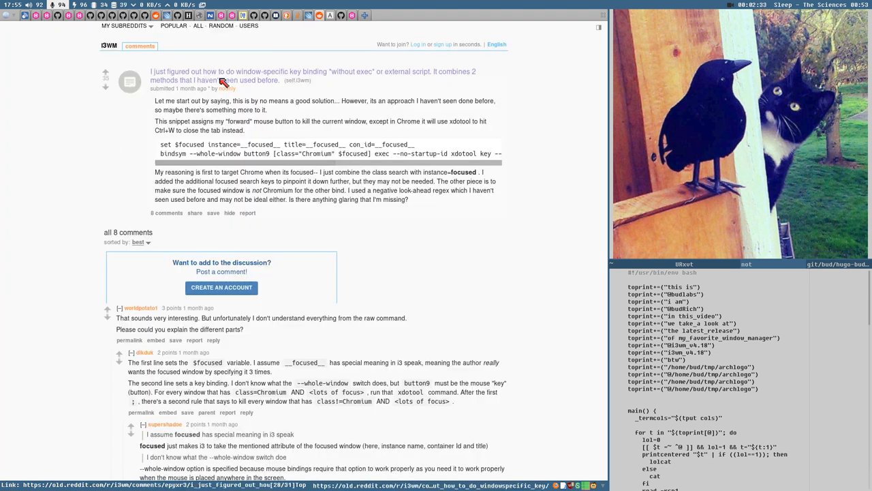
pyautogui.click(253, 15)
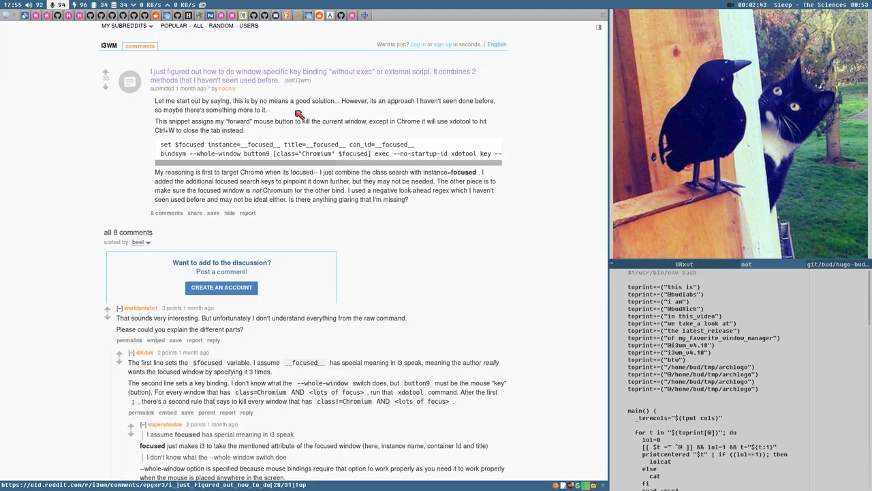
pyautogui.moveTo(269, 82)
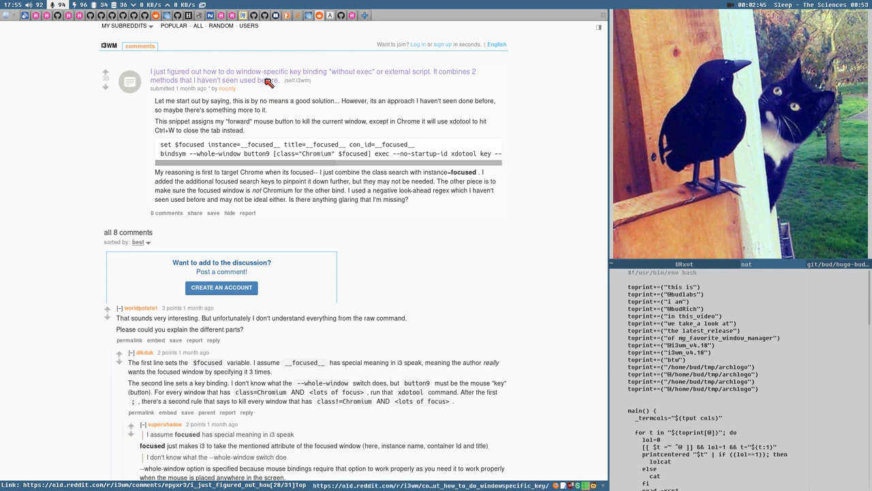
pyautogui.moveTo(359, 179)
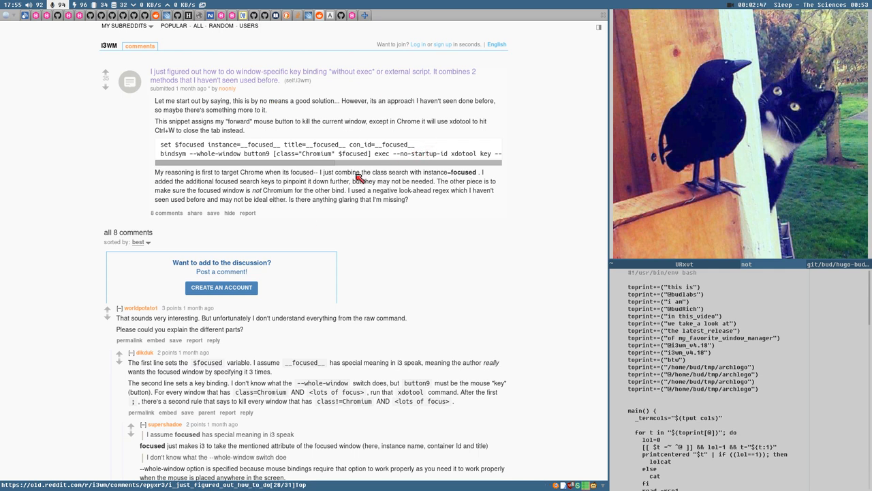
pyautogui.moveTo(308, 220)
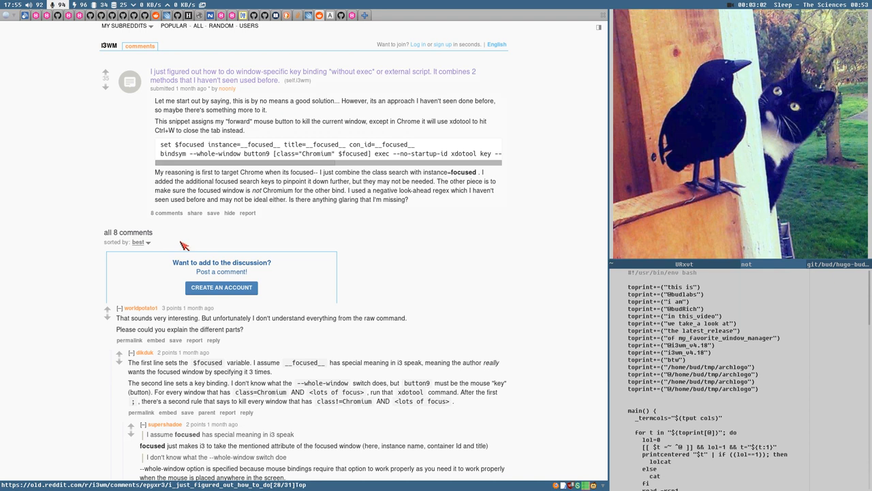
pyautogui.moveTo(185, 241)
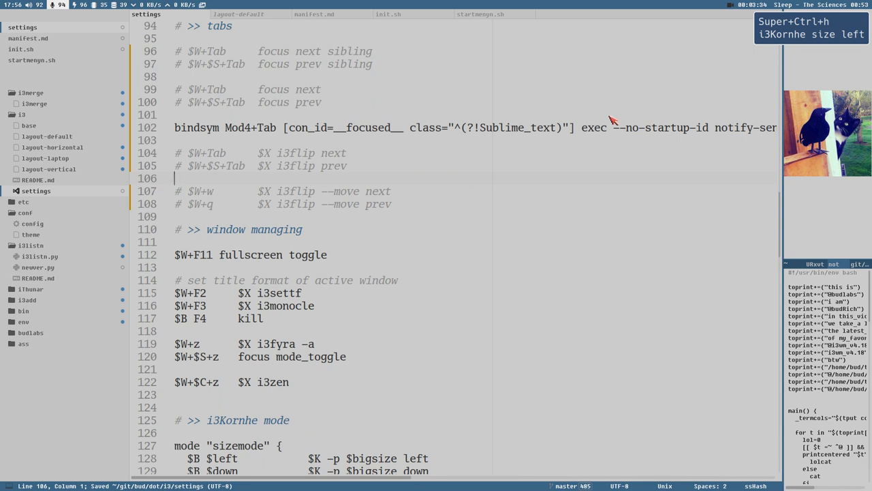
pyautogui.moveTo(583, 133)
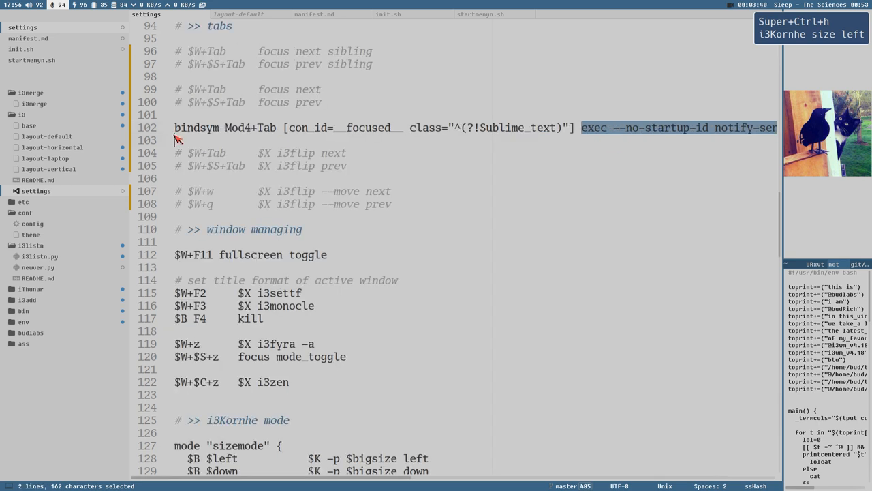
pyautogui.click(299, 128)
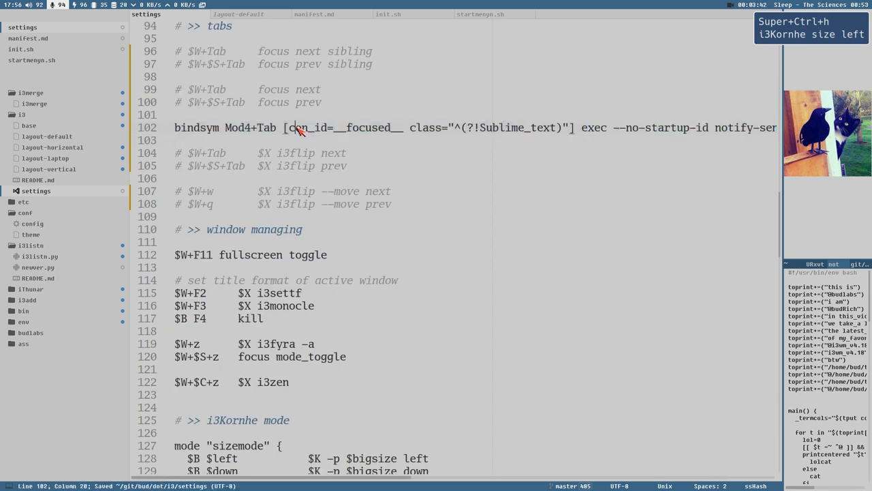
pyautogui.moveTo(221, 129)
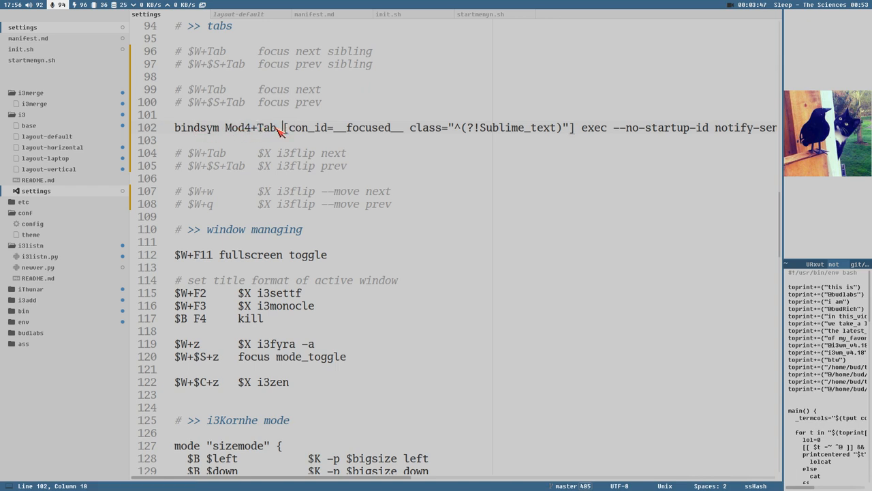
pyautogui.moveTo(283, 128); pyautogui.dragTo(571, 127)
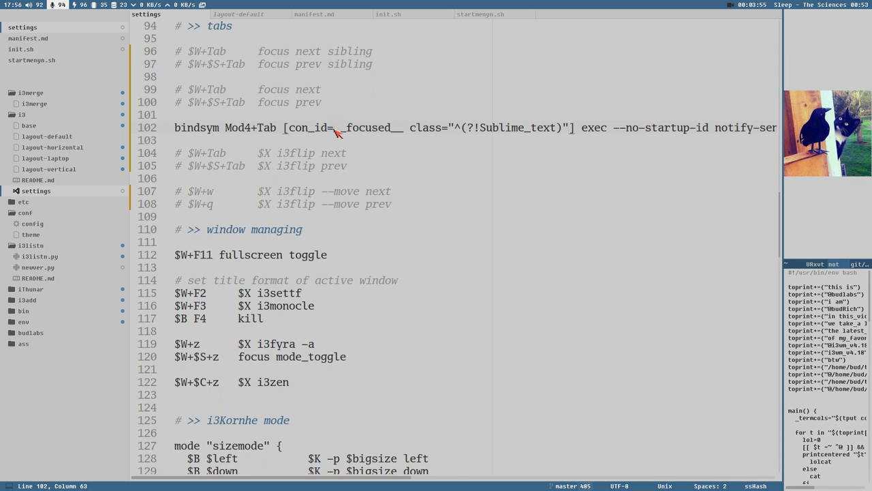
pyautogui.doubleClick(367, 128)
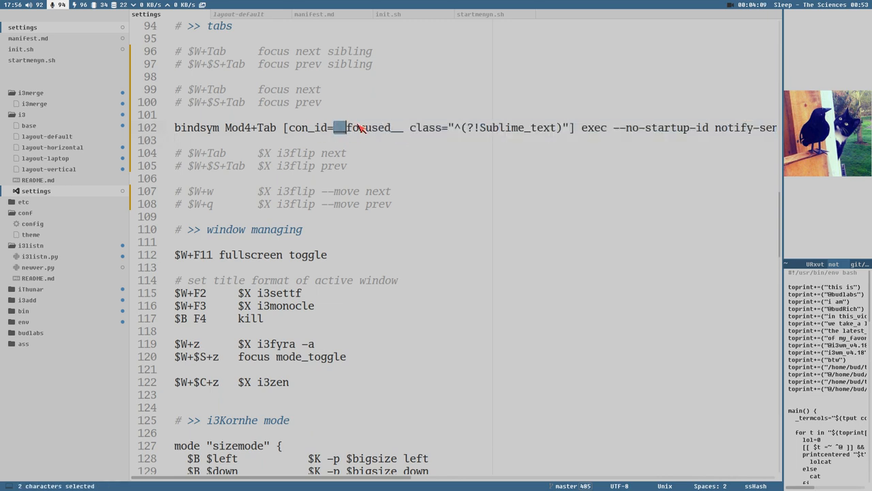
pyautogui.click(398, 128)
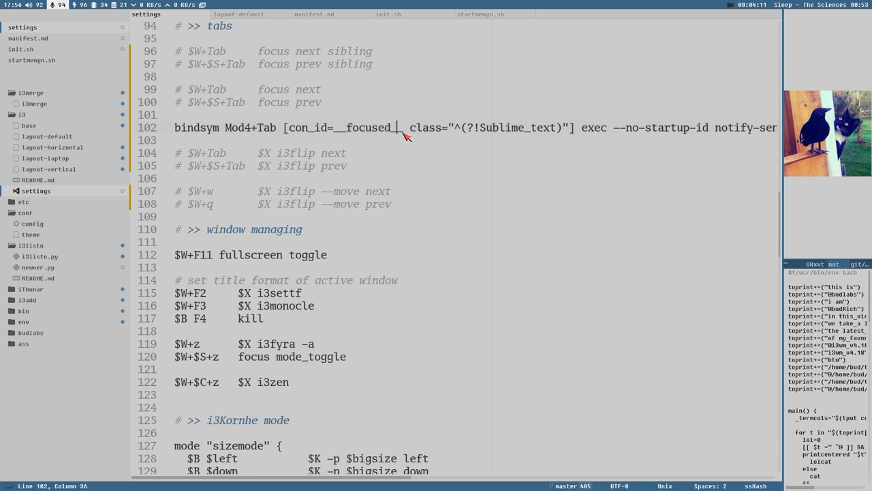
pyautogui.doubleClick(368, 128)
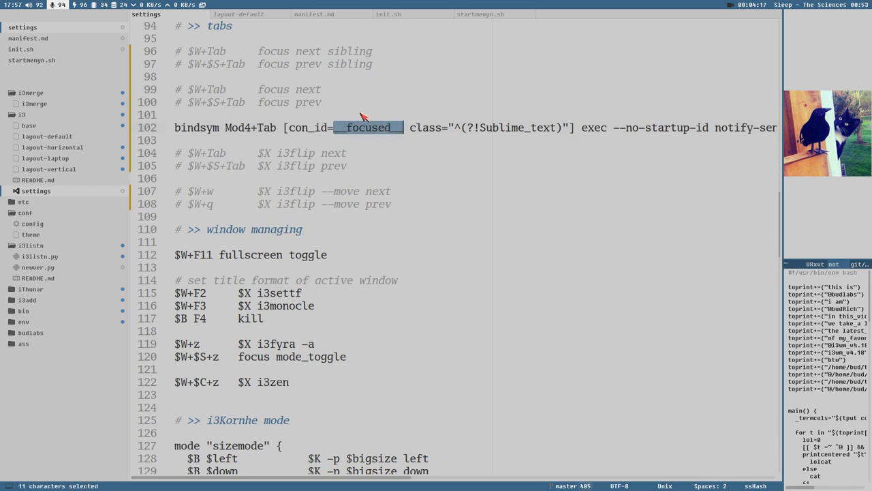
pyautogui.moveTo(295, 132)
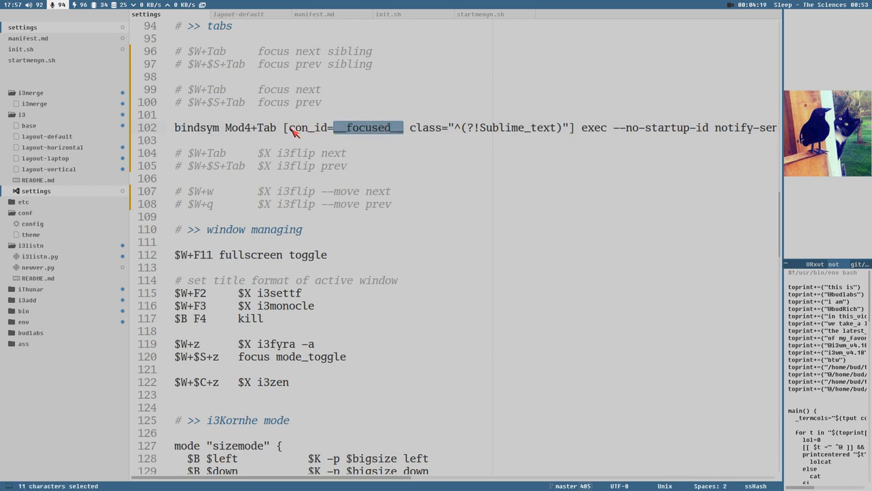
pyautogui.doubleClick(307, 127)
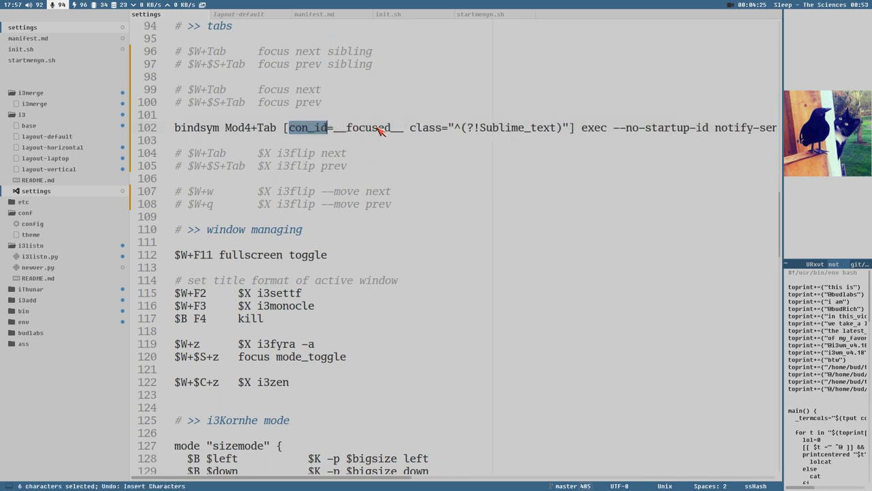
pyautogui.doubleClick(368, 127)
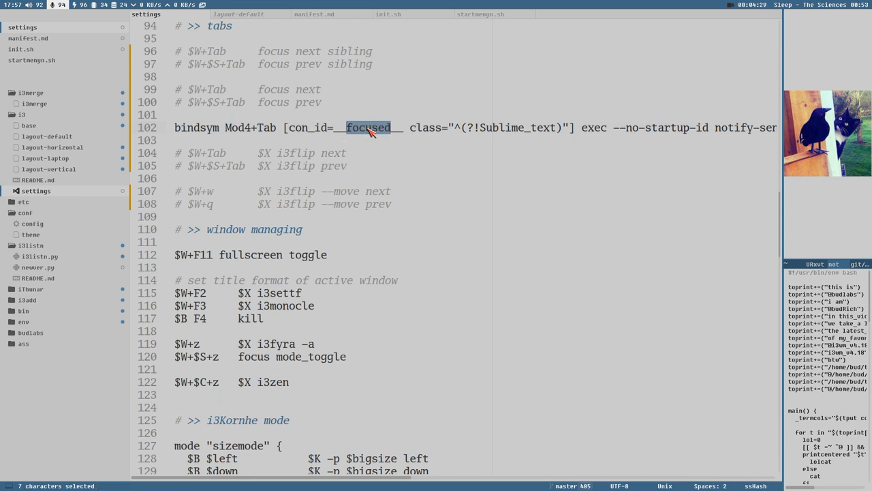
pyautogui.moveTo(228, 238)
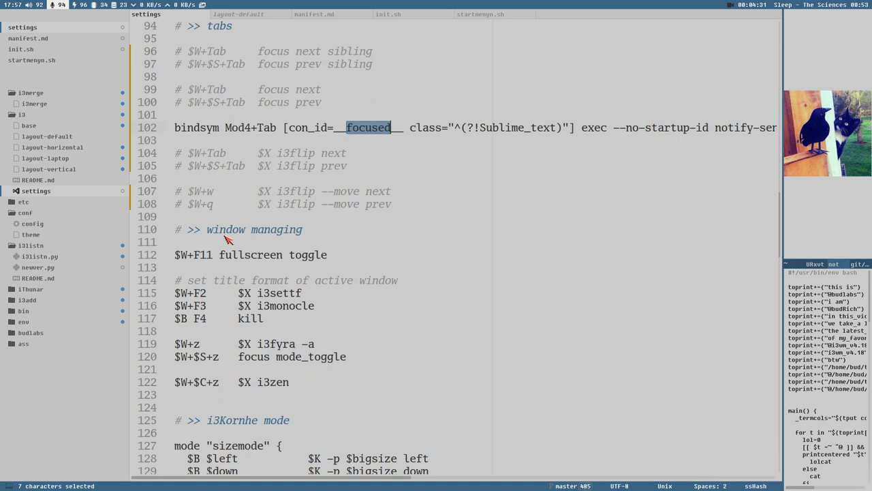
pyautogui.moveTo(413, 167)
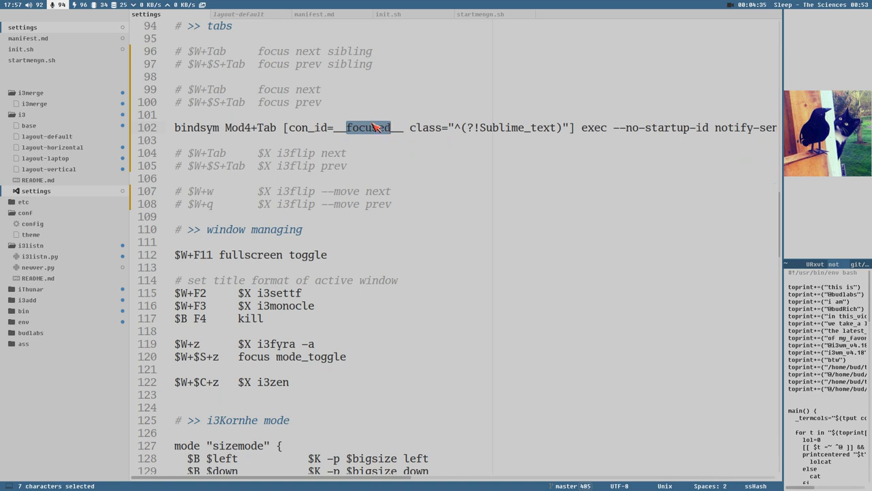
pyautogui.click(385, 128)
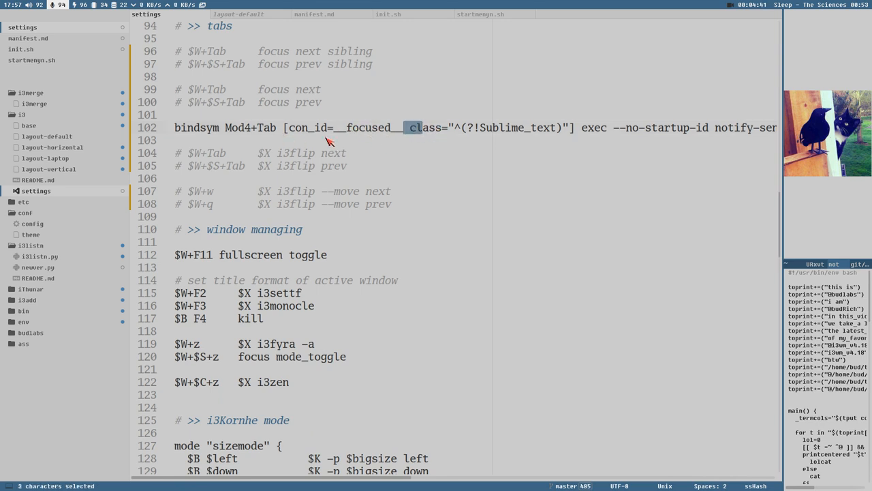
pyautogui.moveTo(368, 129)
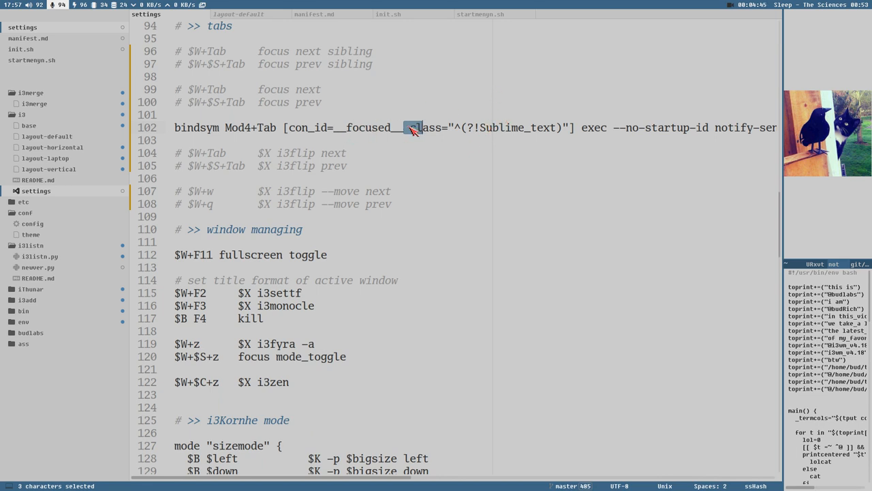
pyautogui.doubleClick(310, 128)
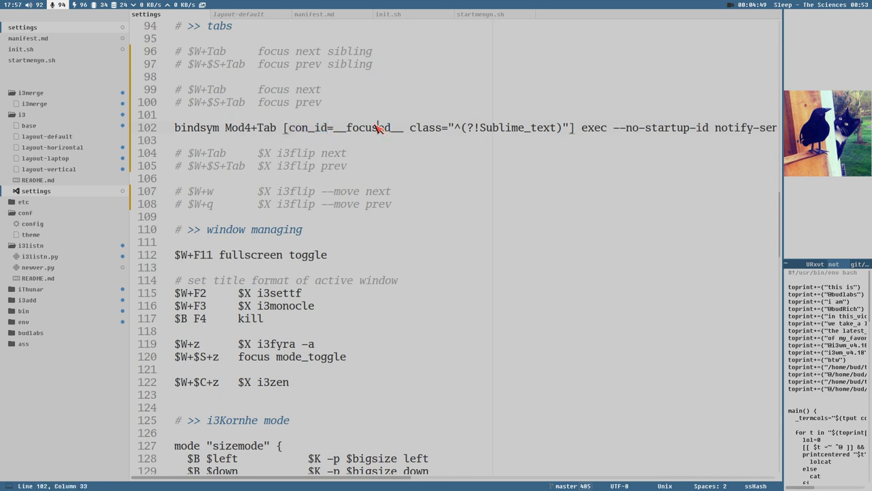
pyautogui.doubleClick(425, 127)
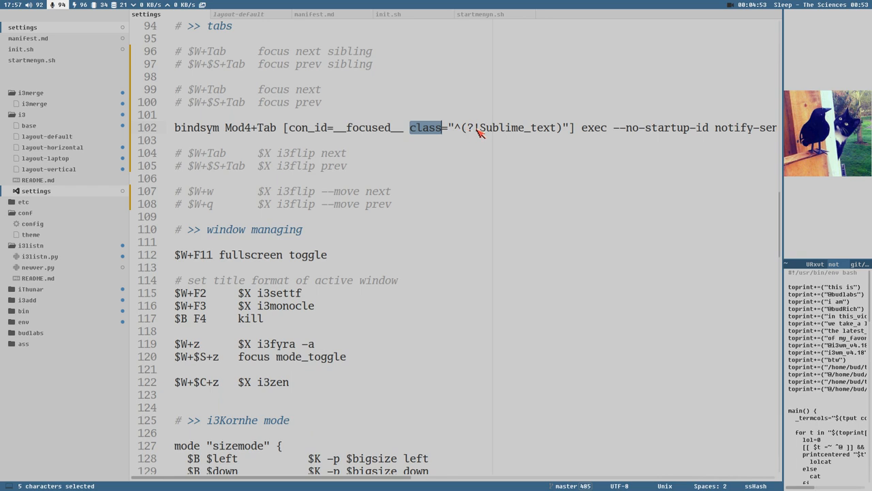
pyautogui.doubleClick(519, 128)
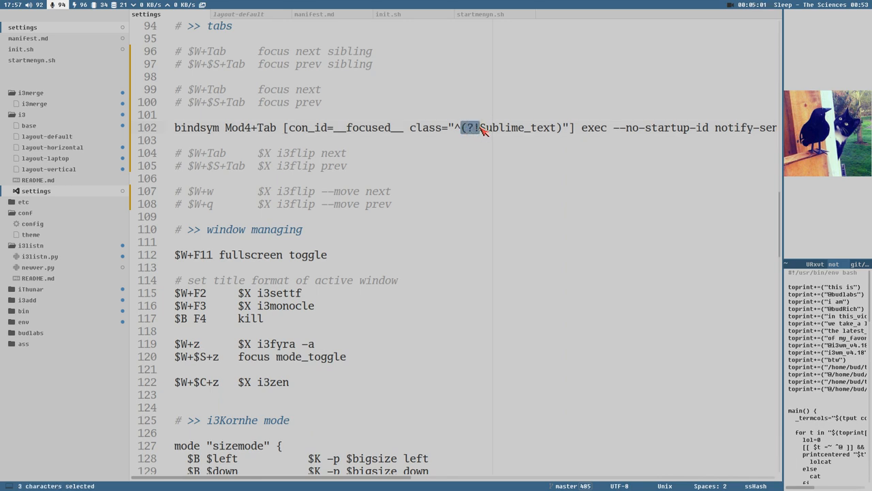
pyautogui.moveTo(494, 130)
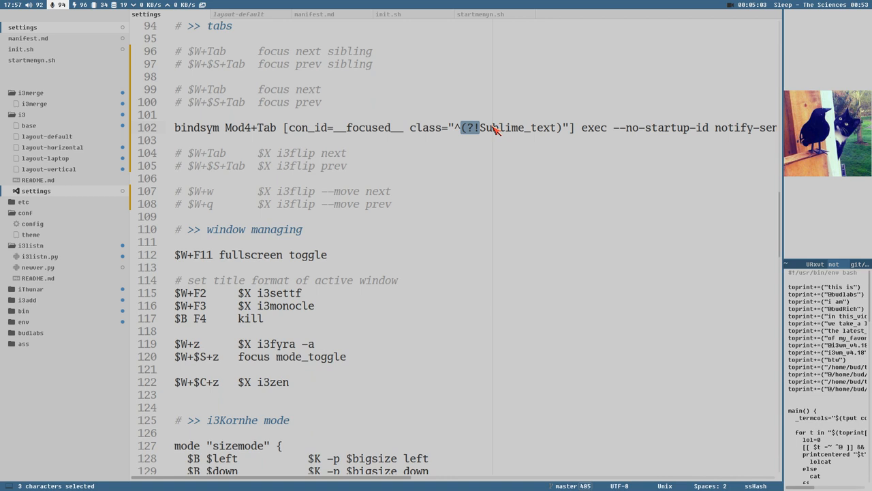
pyautogui.doubleClick(504, 128)
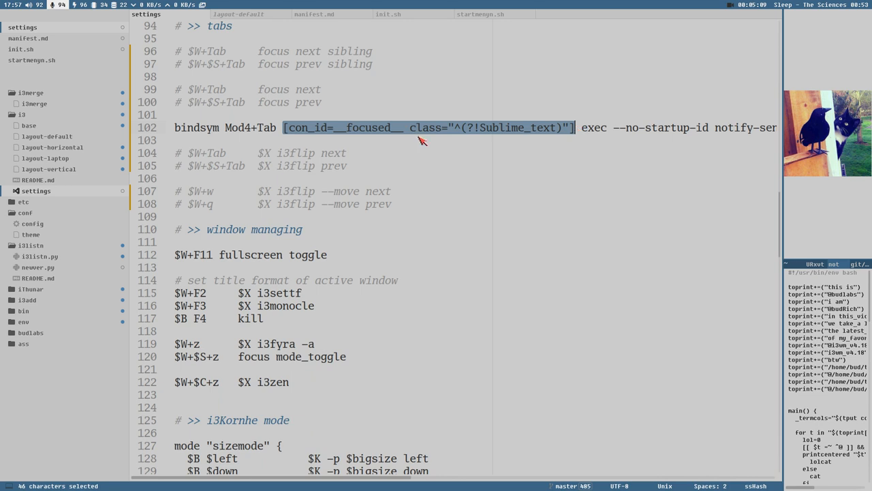
pyautogui.click(522, 150)
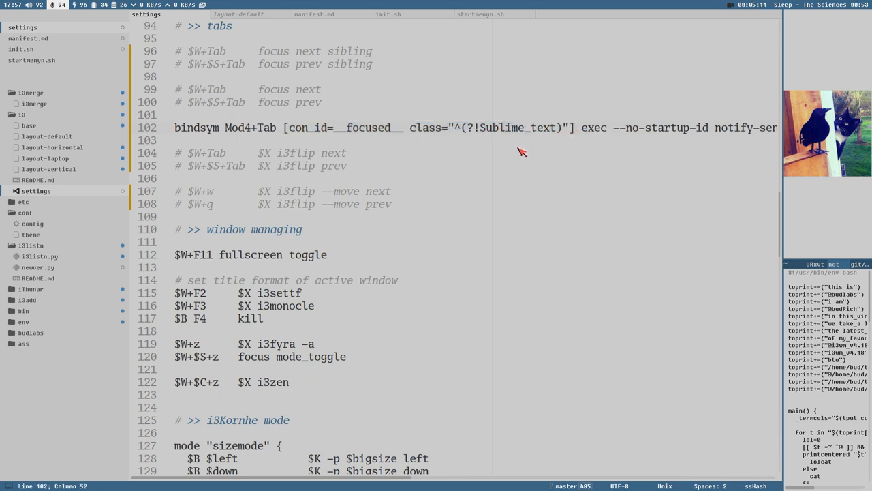
pyautogui.doubleClick(591, 128)
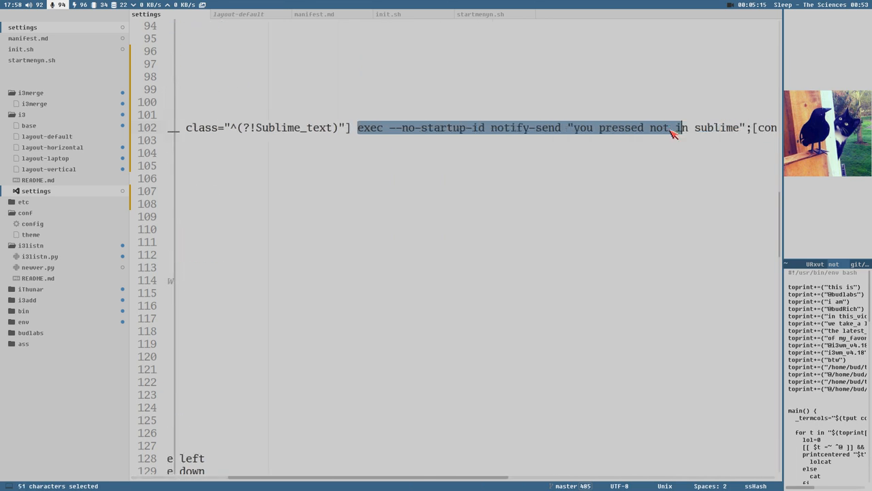
pyautogui.click(735, 128)
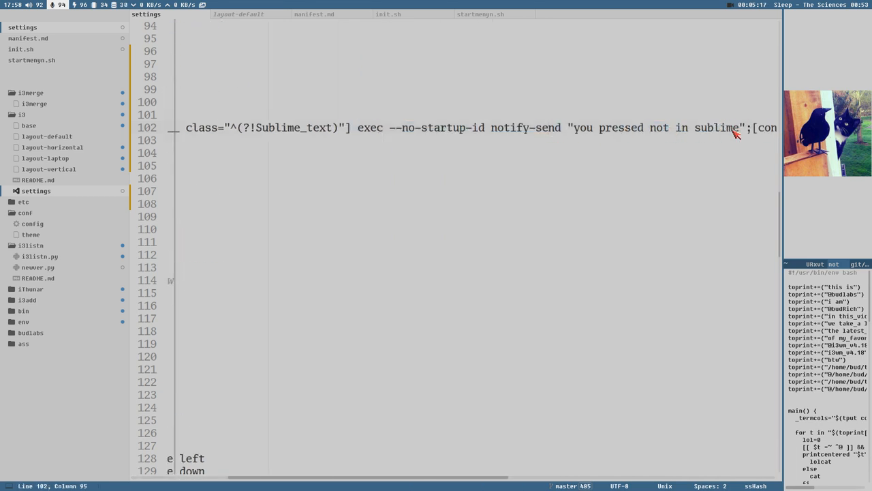
pyautogui.doubleClick(510, 127)
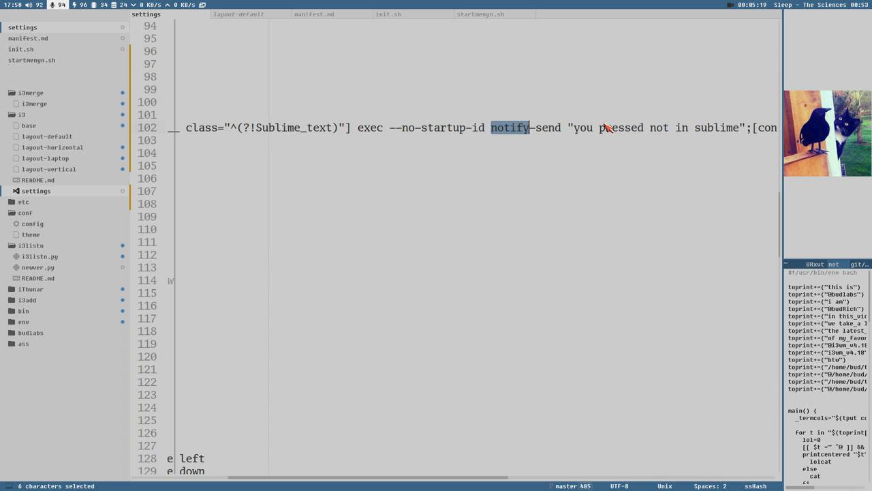
pyautogui.click(748, 127)
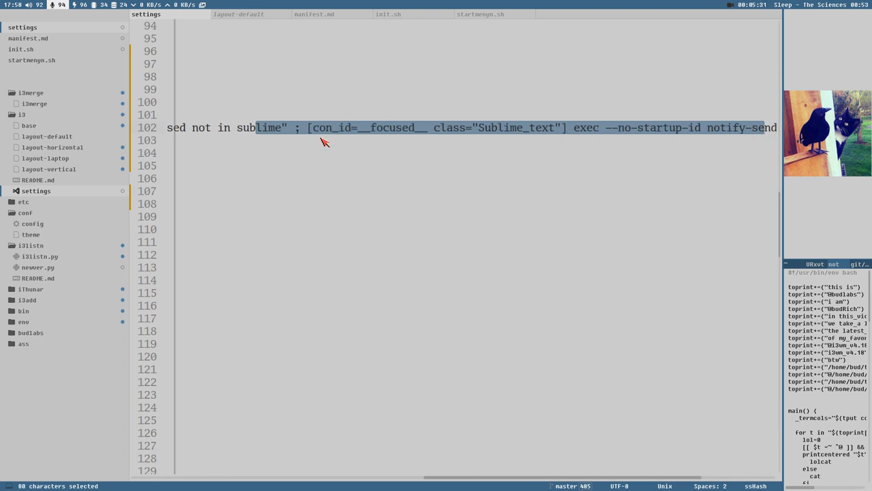
pyautogui.click(306, 127)
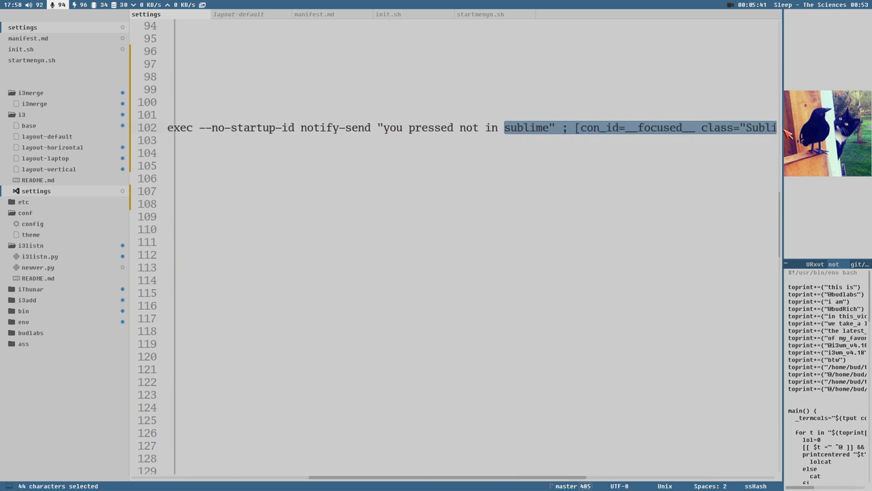
pyautogui.click(537, 127)
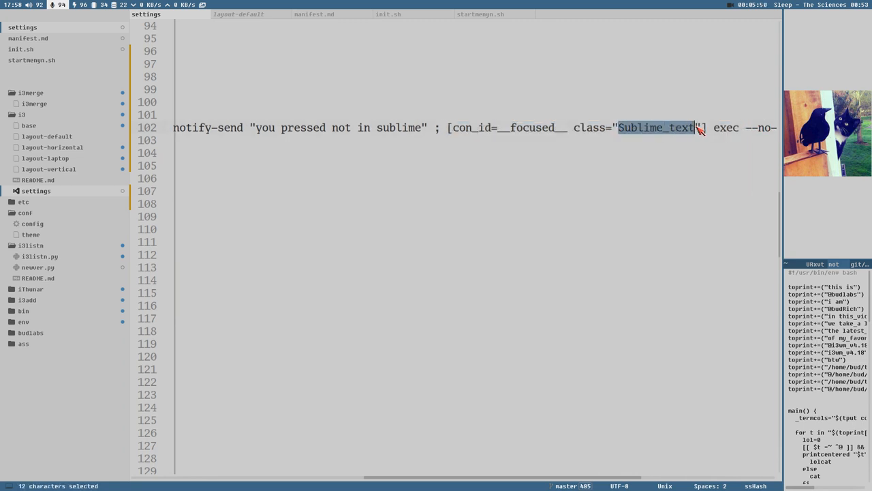
pyautogui.click(644, 127)
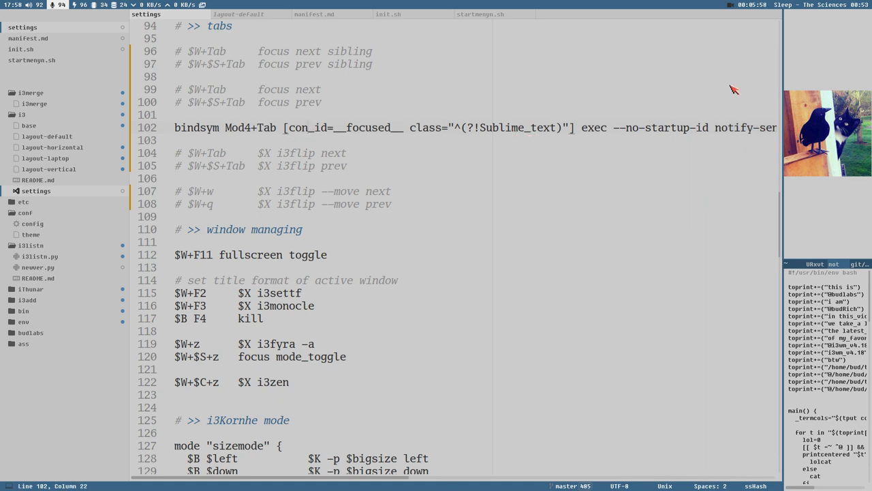
pyautogui.moveTo(484, 129)
pyautogui.write('i3-msg [class=Sublime_Text] focus')
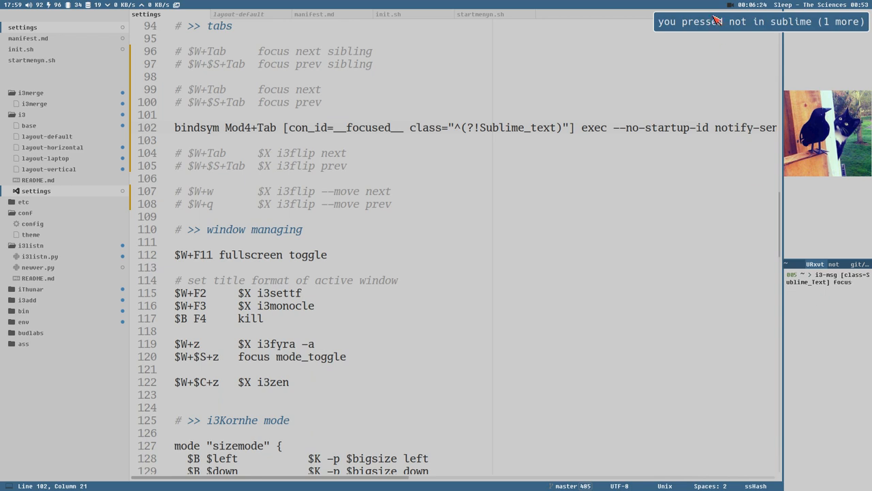
pyautogui.moveTo(570, 168)
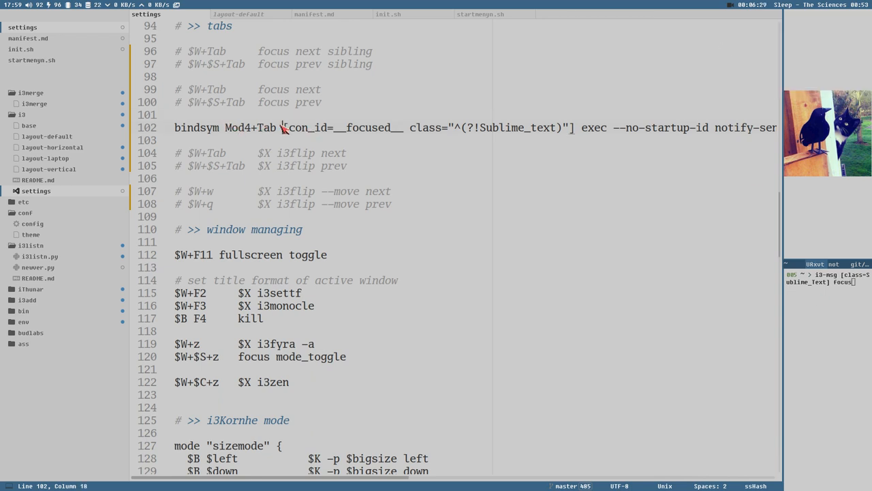
pyautogui.moveTo(732, 44)
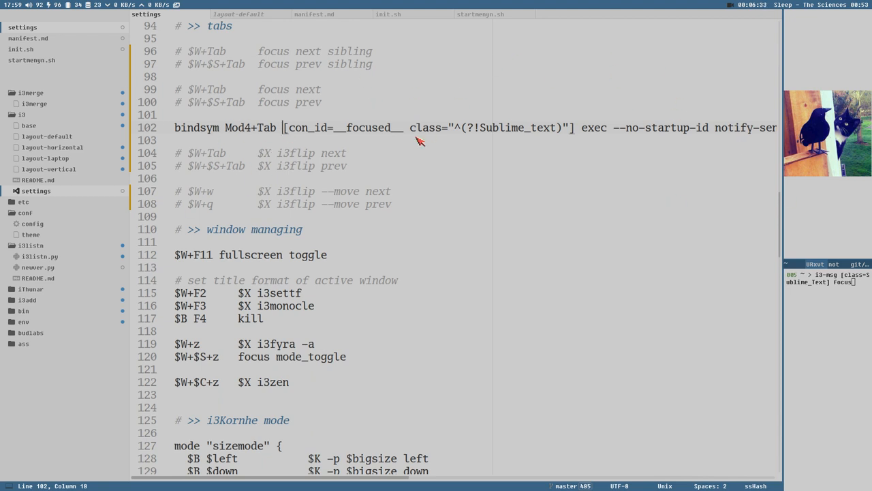
pyautogui.moveTo(448, 153)
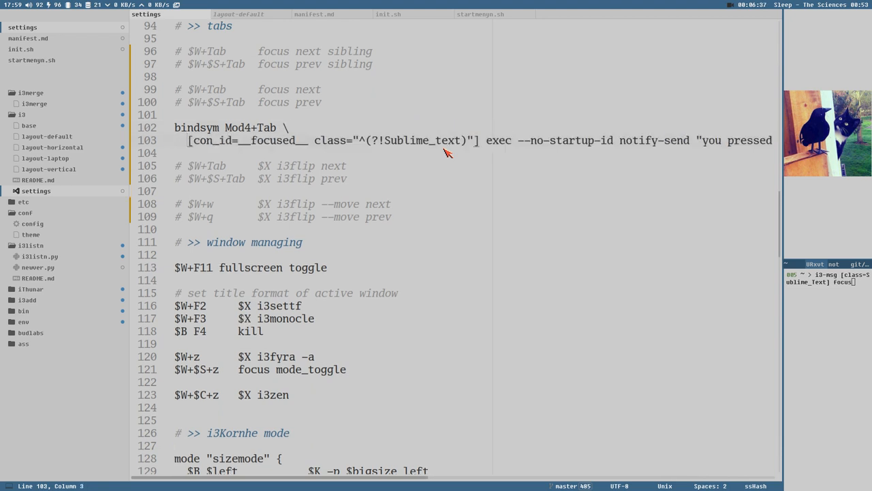
pyautogui.click(487, 140)
pyautogui.write('\\')
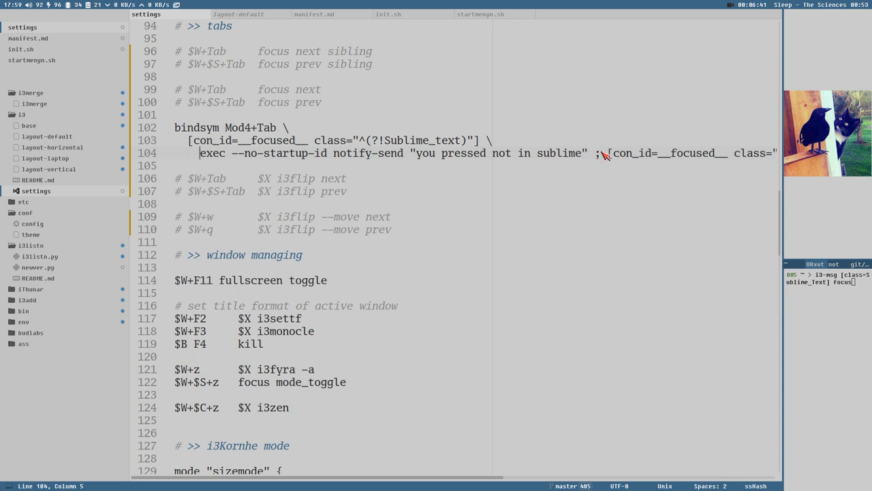
pyautogui.click(610, 152)
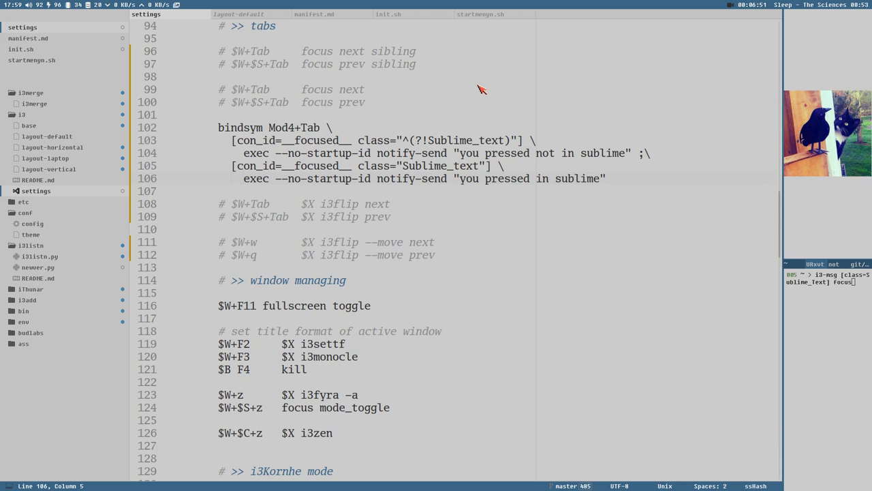
pyautogui.click(365, 89)
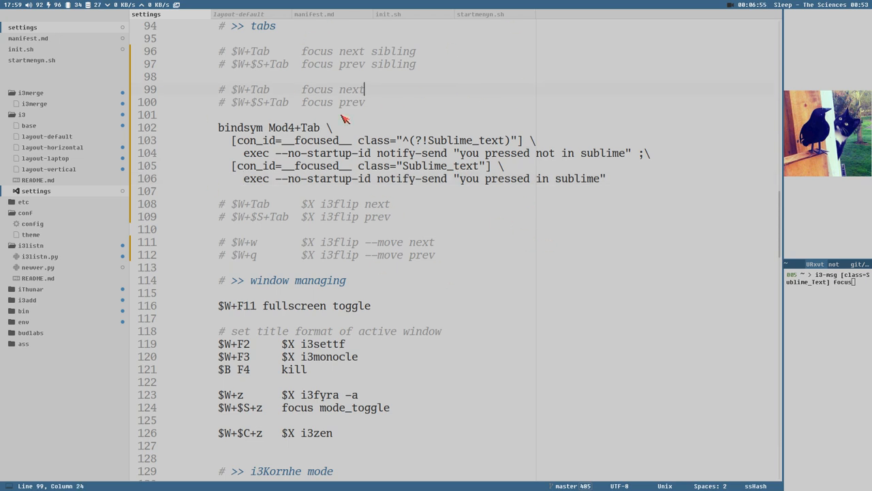
pyautogui.moveTo(499, 205)
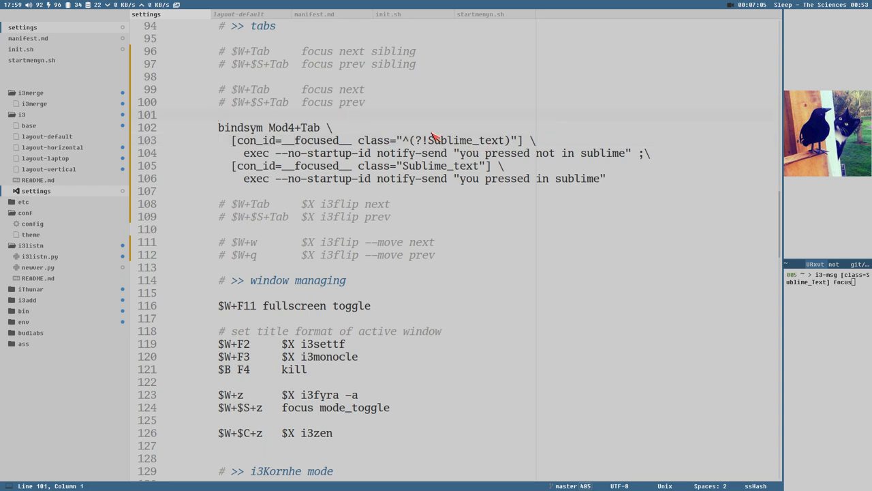
pyautogui.write('#')
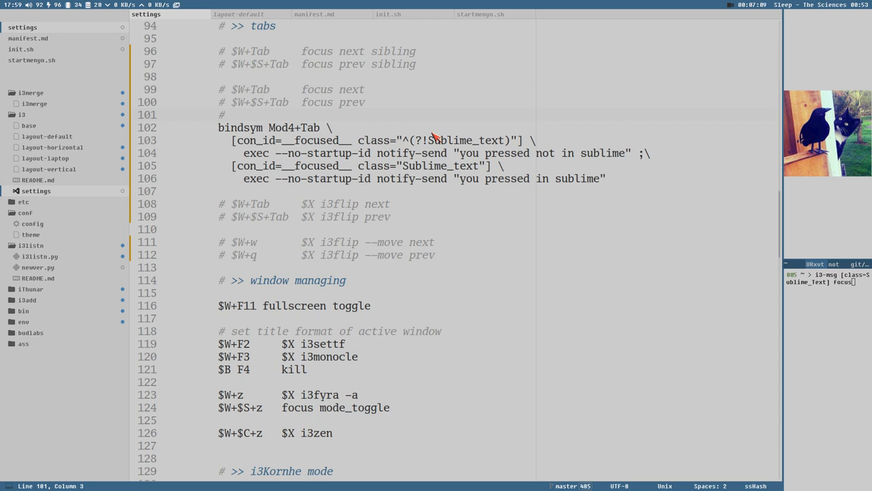
pyautogui.write('i3spec')
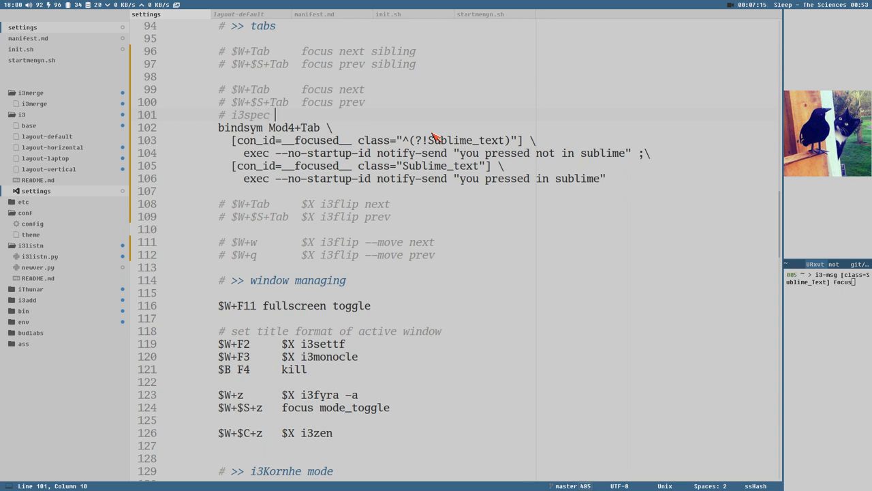
pyautogui.write('-d')
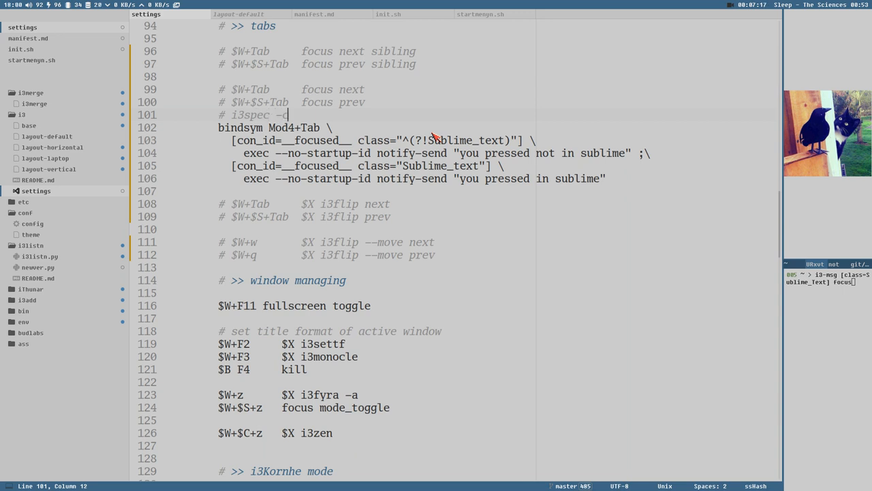
pyautogui.write('Subl')
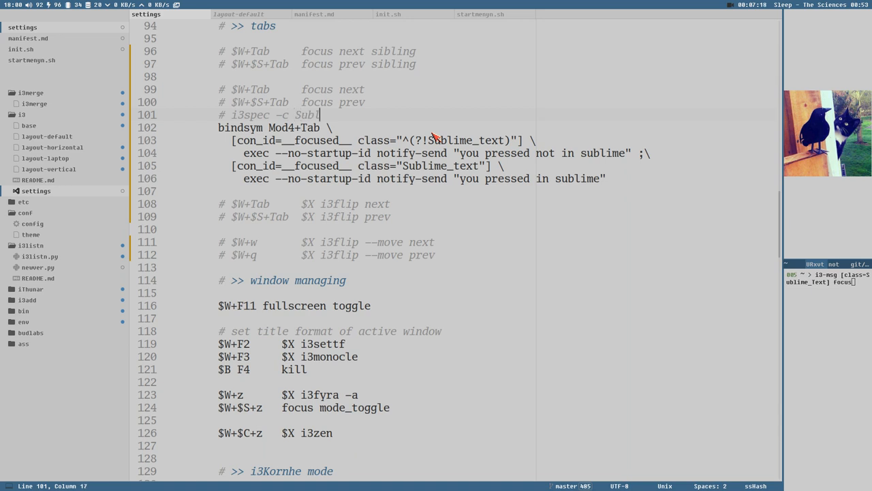
pyautogui.write('ime_')
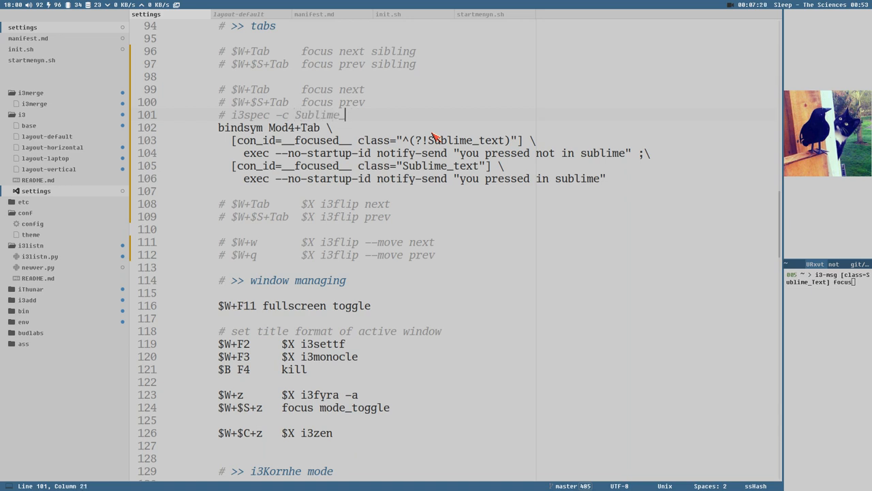
pyautogui.write('T')
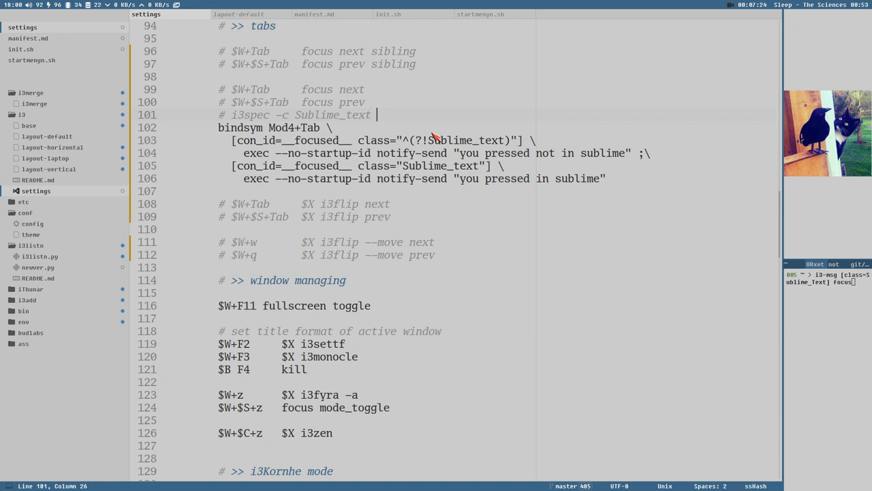
pyautogui.write('""')
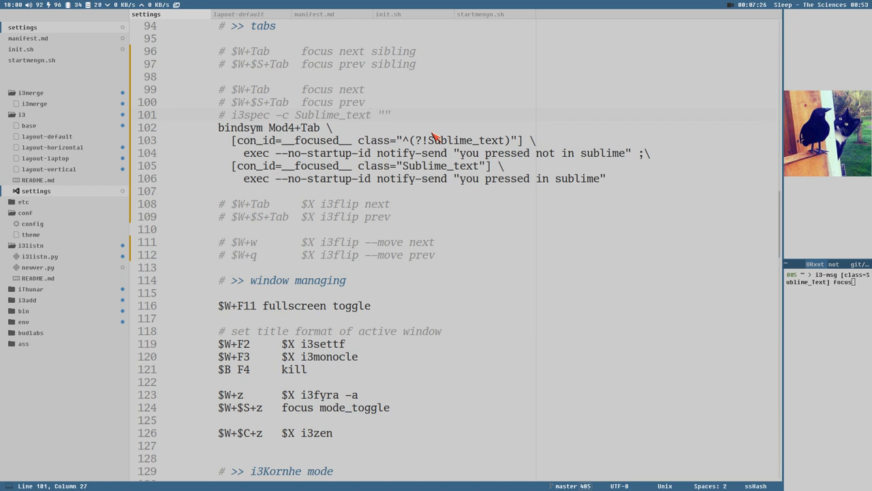
pyautogui.moveTo(377, 152); pyautogui.dragTo(613, 152)
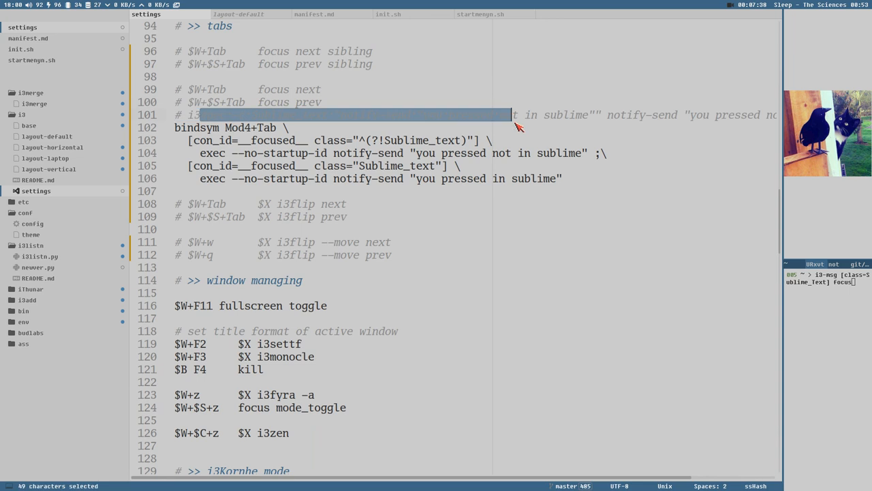
pyautogui.moveTo(508, 114); pyautogui.dragTo(702, 115)
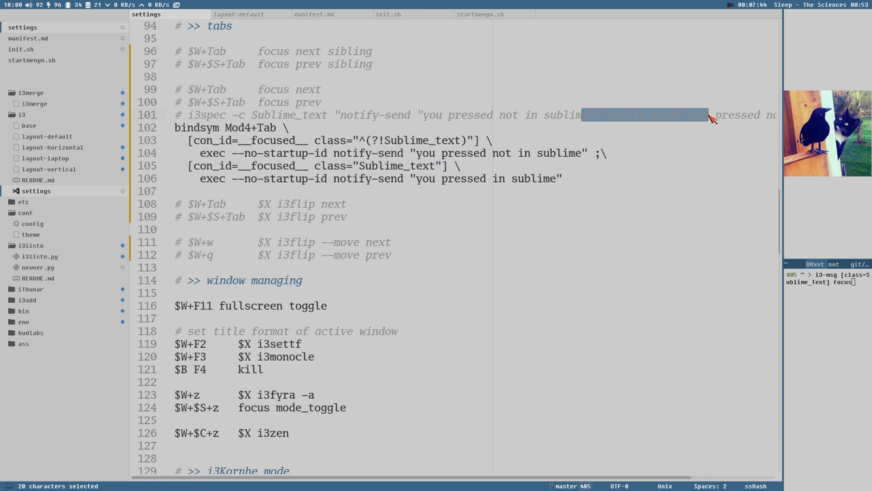
pyautogui.moveTo(706, 132)
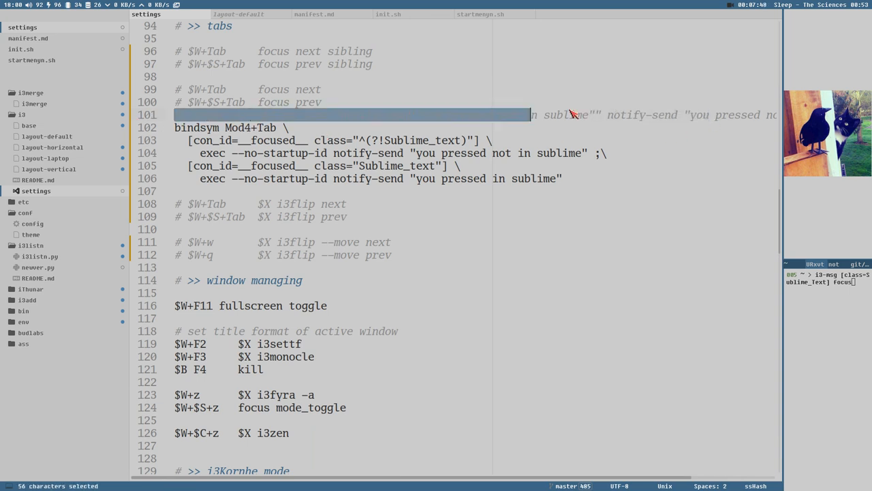
pyautogui.press('BackSpace')
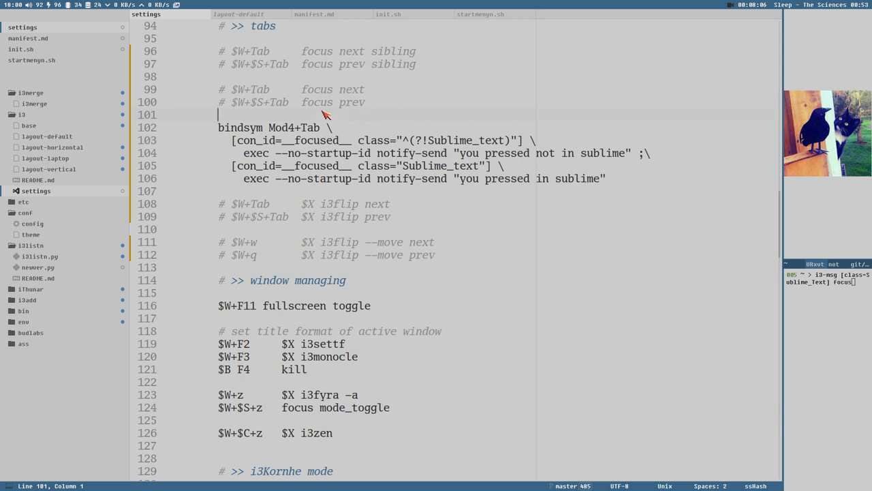
pyautogui.moveTo(343, 165)
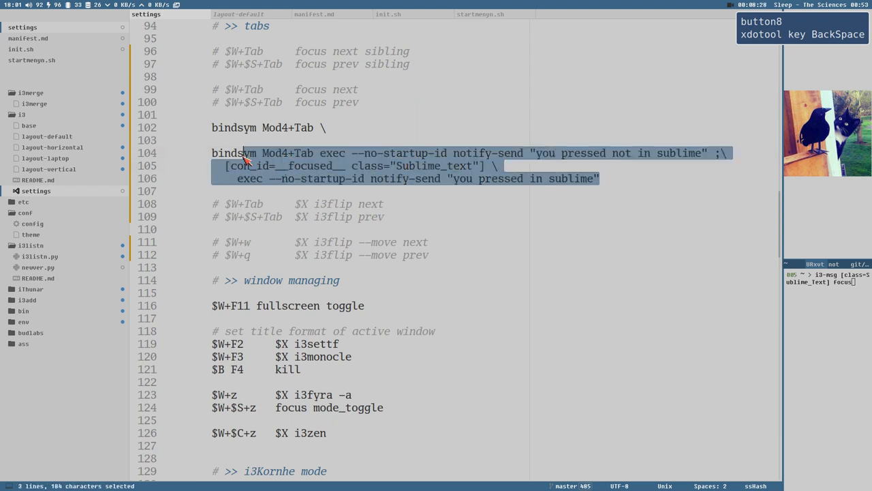
# Step: Cut the in-Sublime binding lines and rejoin them after Mod4+Tab on lines 102–103
pyautogui.press('ctrl+x')
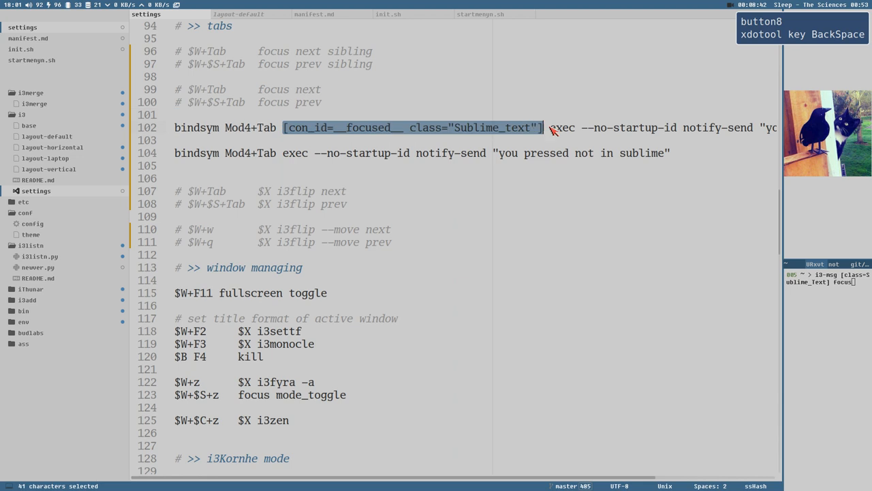
pyautogui.click(261, 127)
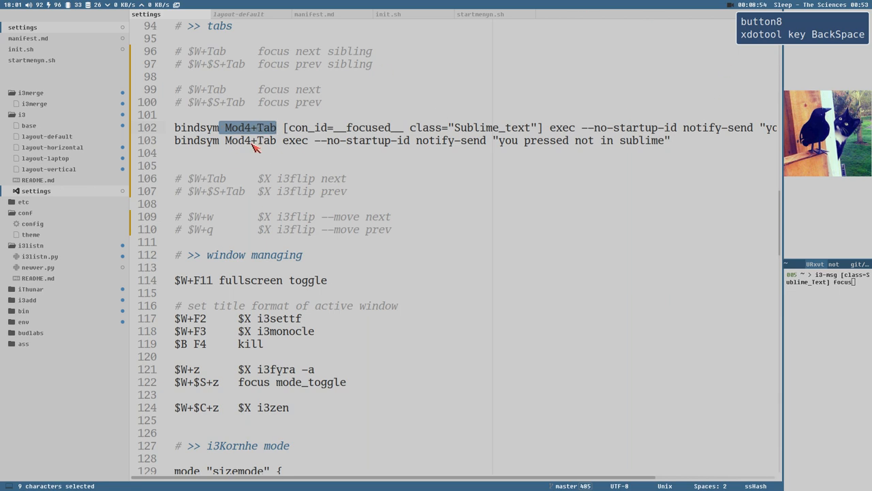
pyautogui.moveTo(245, 157)
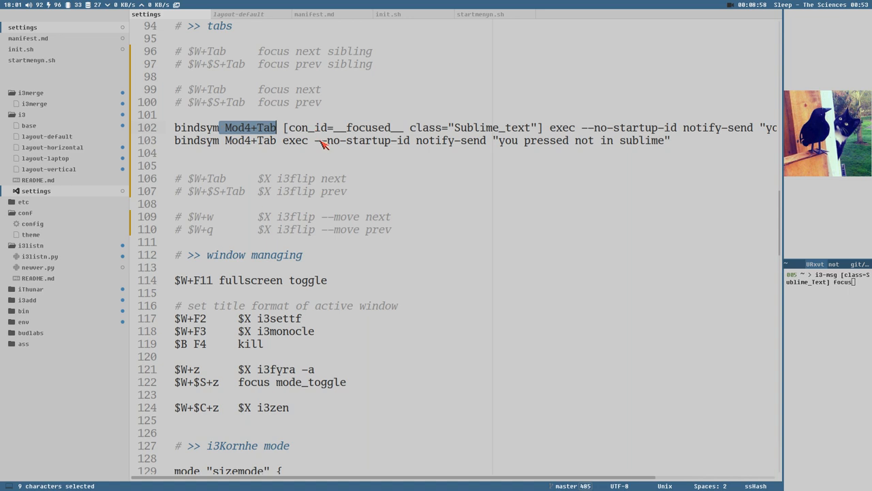
pyautogui.moveTo(526, 172)
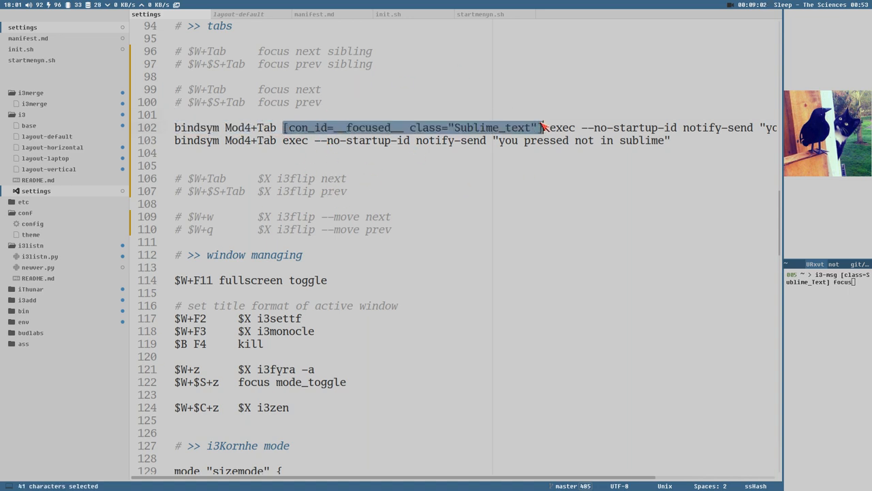
pyautogui.click(283, 140)
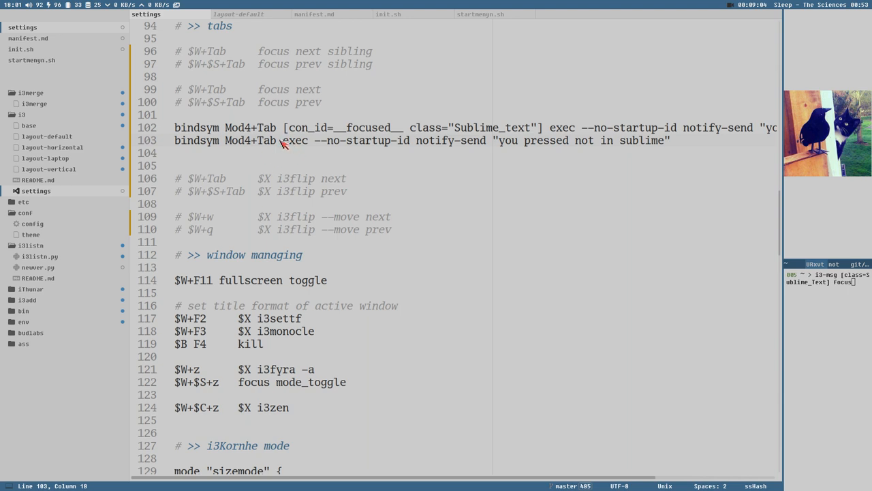
pyautogui.moveTo(321, 142)
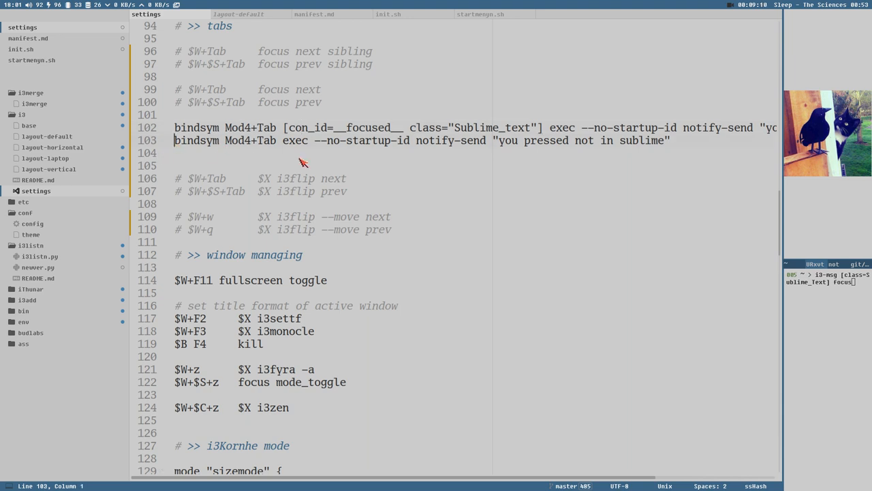
pyautogui.moveTo(409, 164)
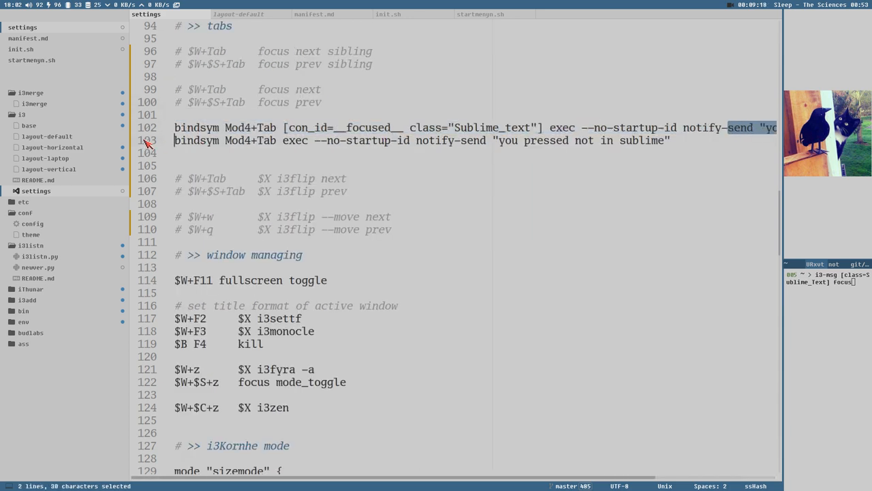
pyautogui.click(286, 128)
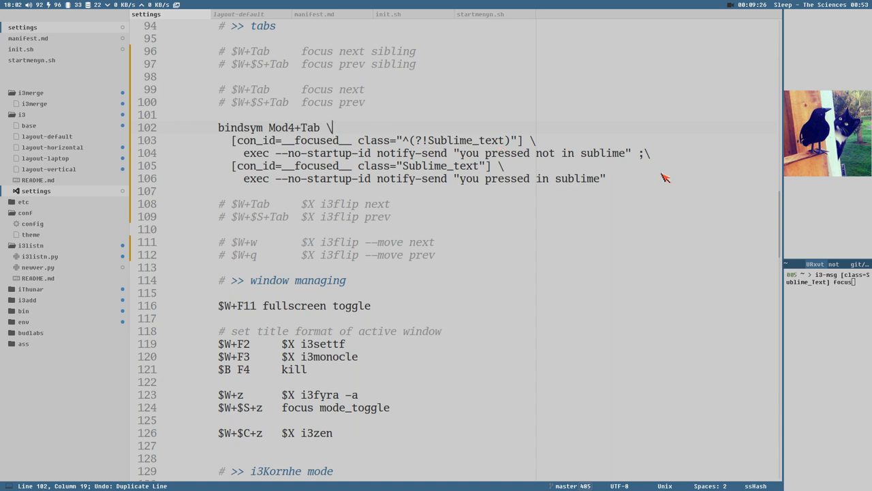
# Step: Undo back to the five-line Mod4+Tab block, save, and open a floating URxvt terminal
pyautogui.click(449, 140)
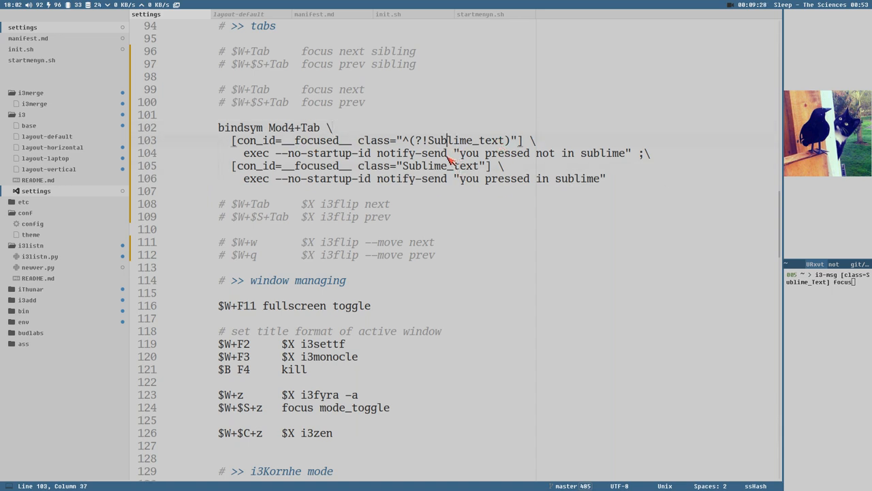
pyautogui.moveTo(516, 191)
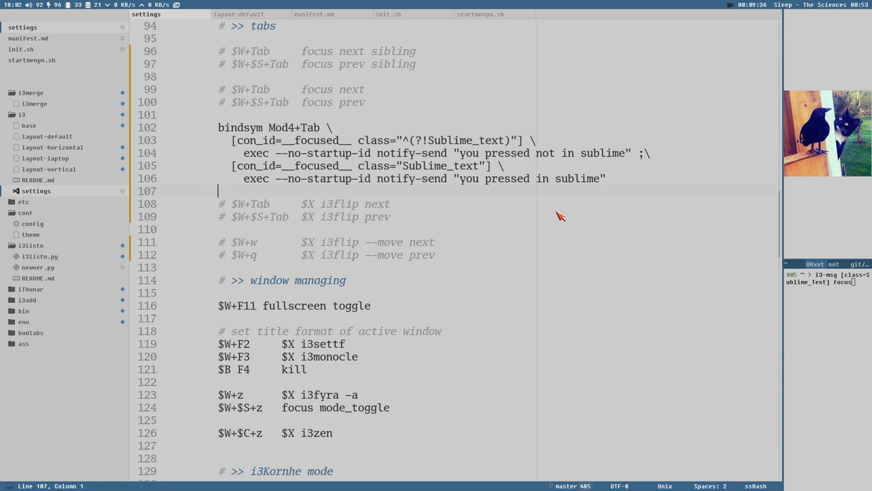
pyautogui.moveTo(494, 194)
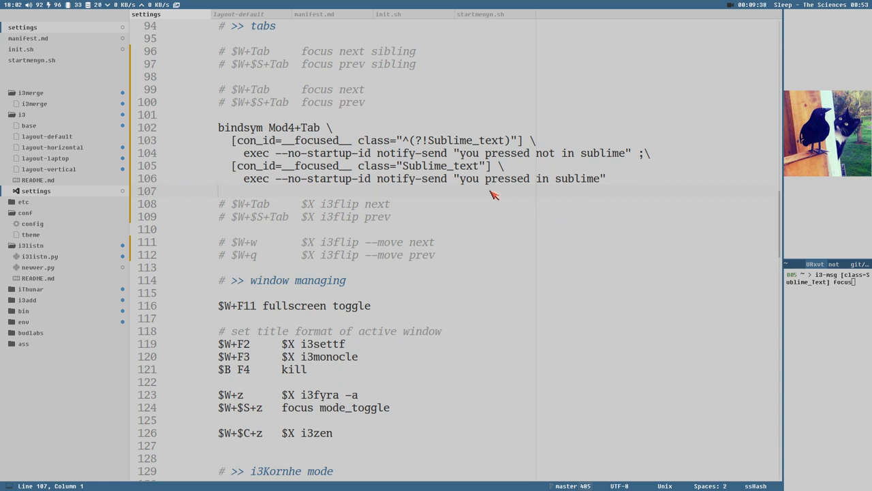
pyautogui.moveTo(364, 185)
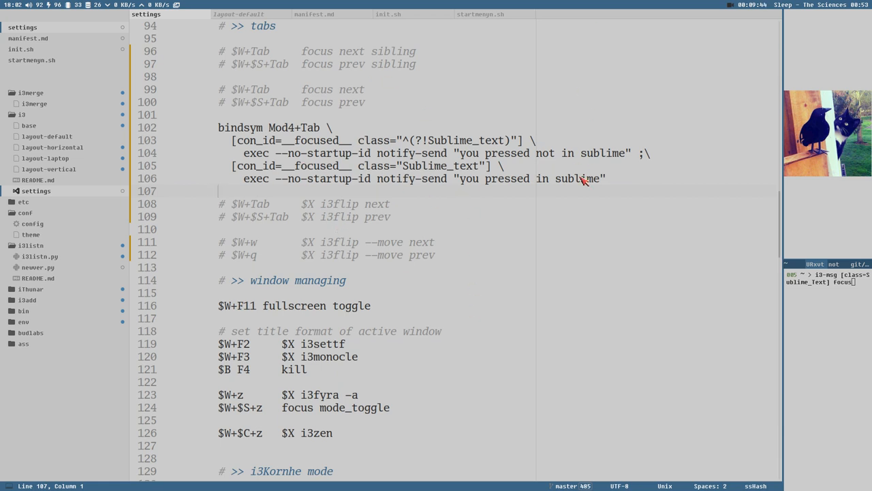
pyautogui.moveTo(556, 169)
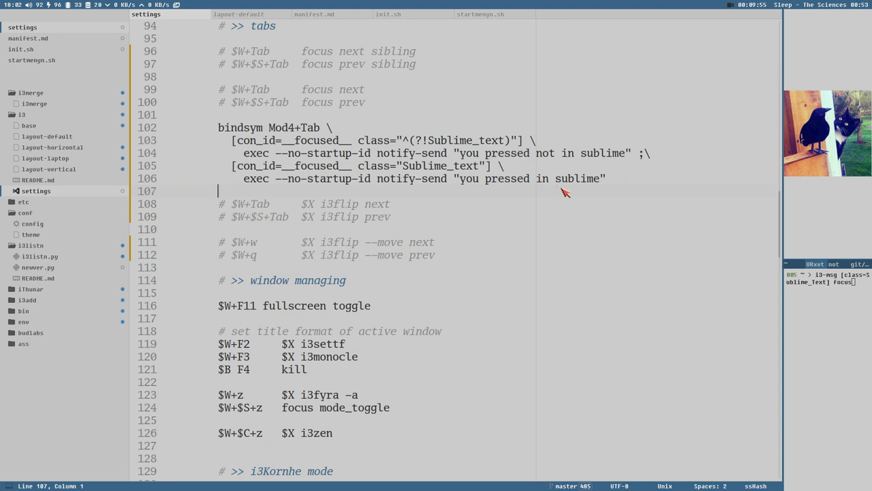
pyautogui.press('super+alt+Return')
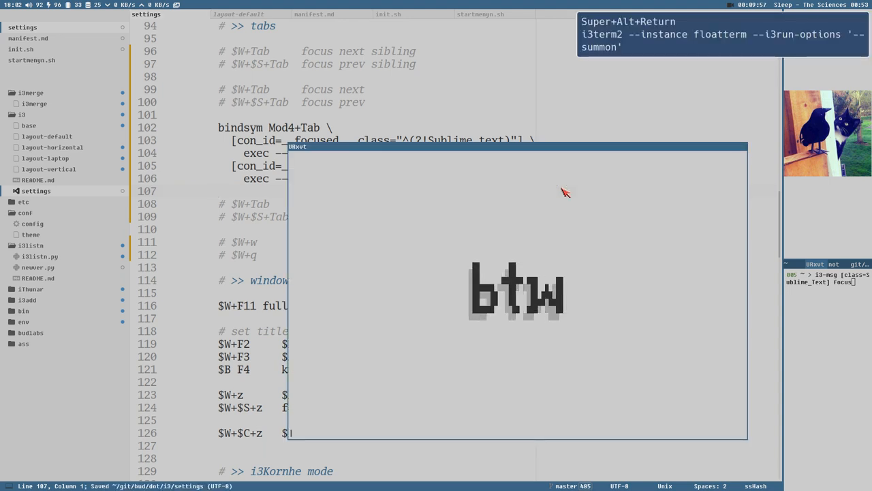